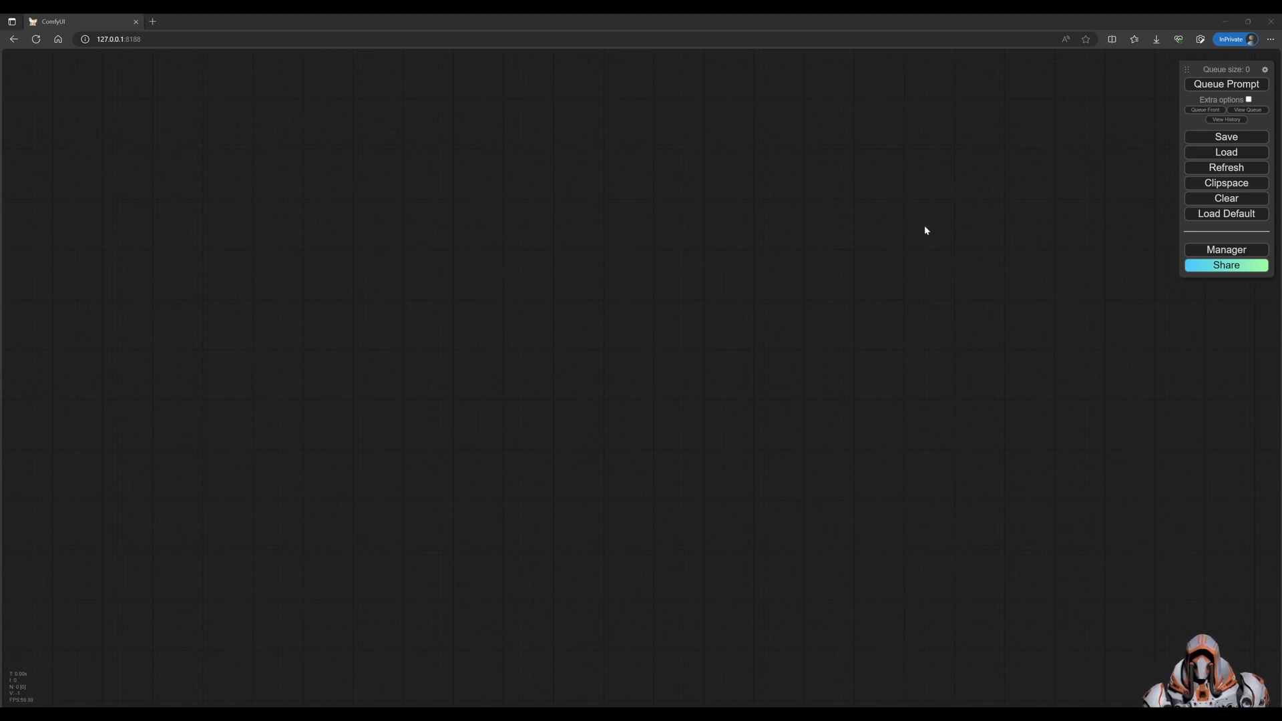
# Clear the existing workflow so the canvas is empty
pyautogui.click(1225, 198)
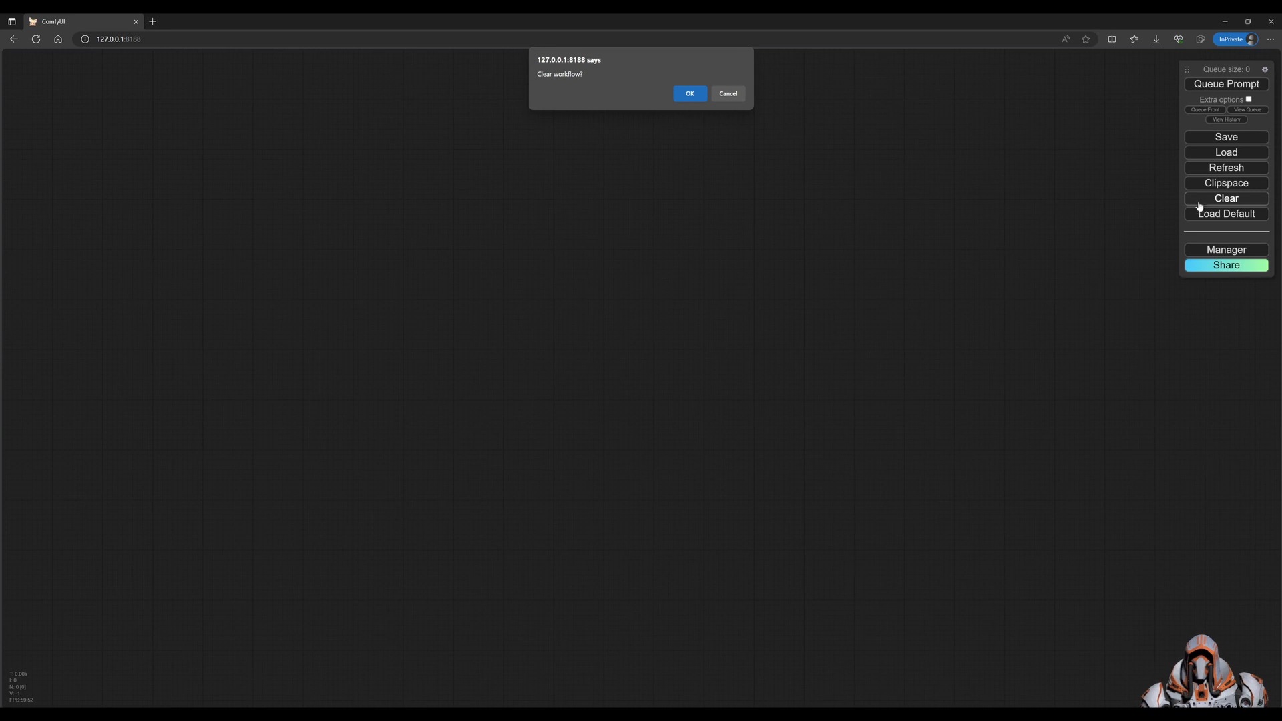
pyautogui.click(689, 93)
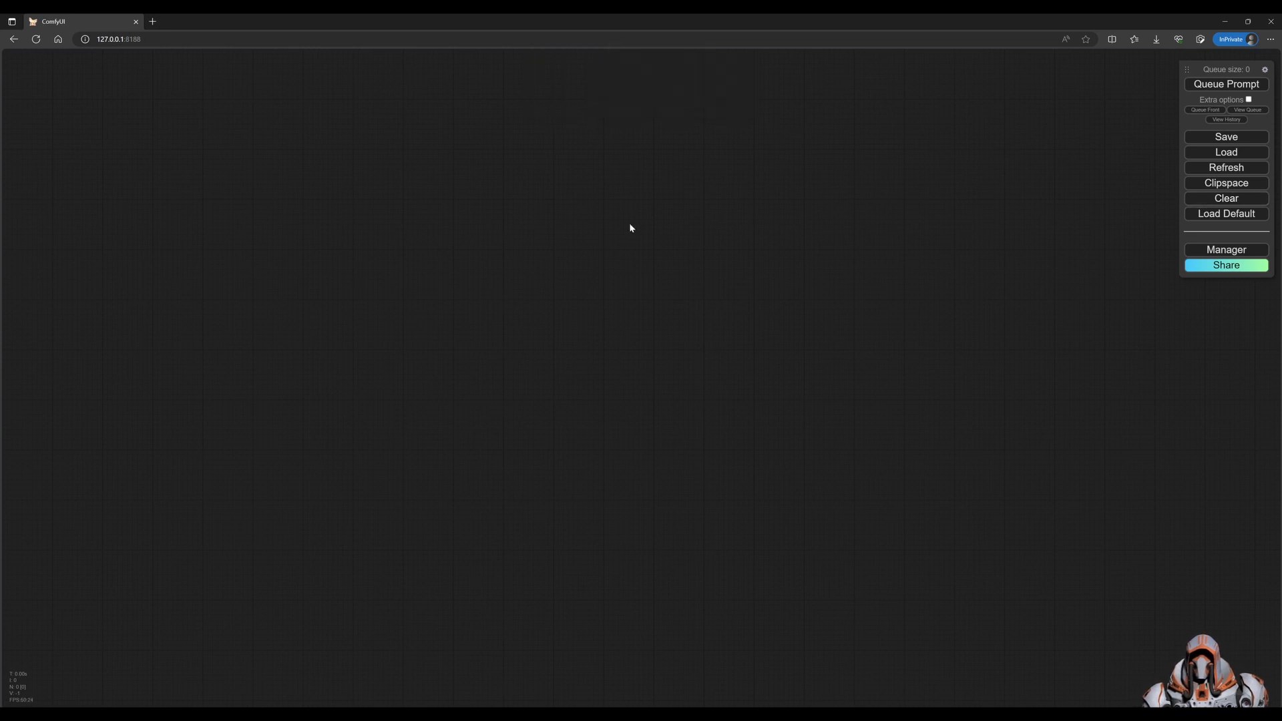
pyautogui.moveTo(490, 269)
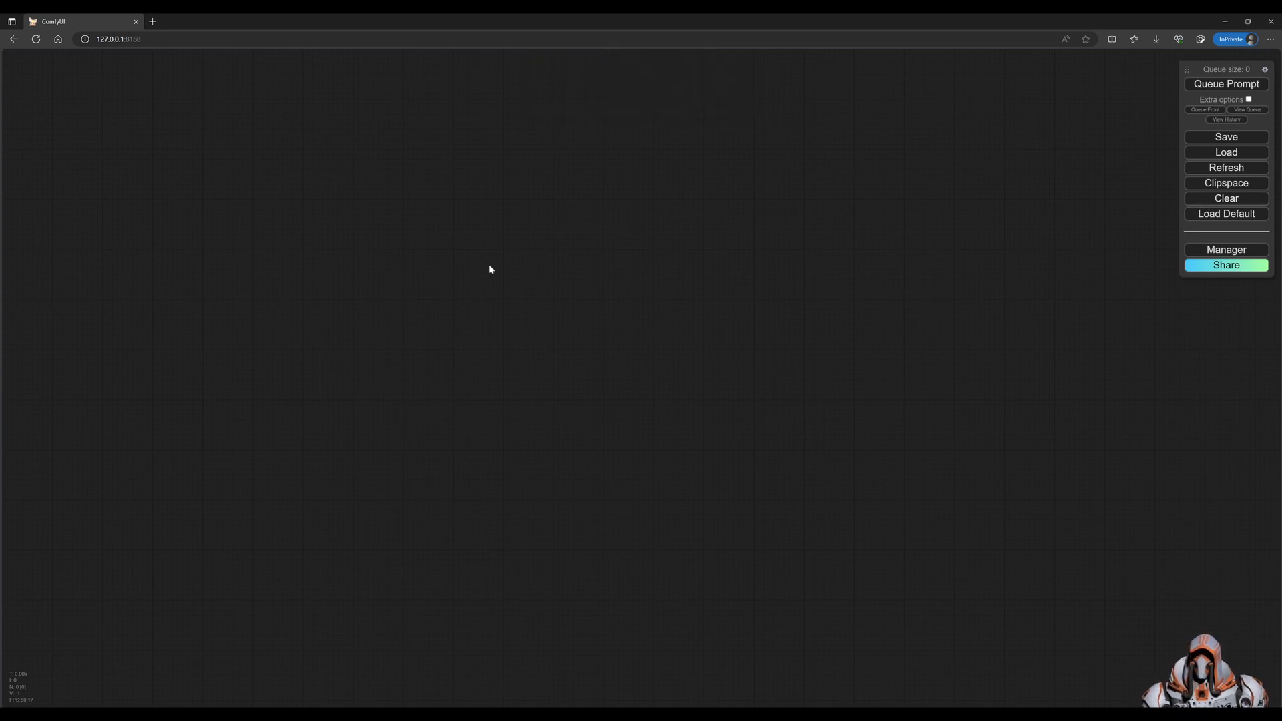
pyautogui.moveTo(428, 235)
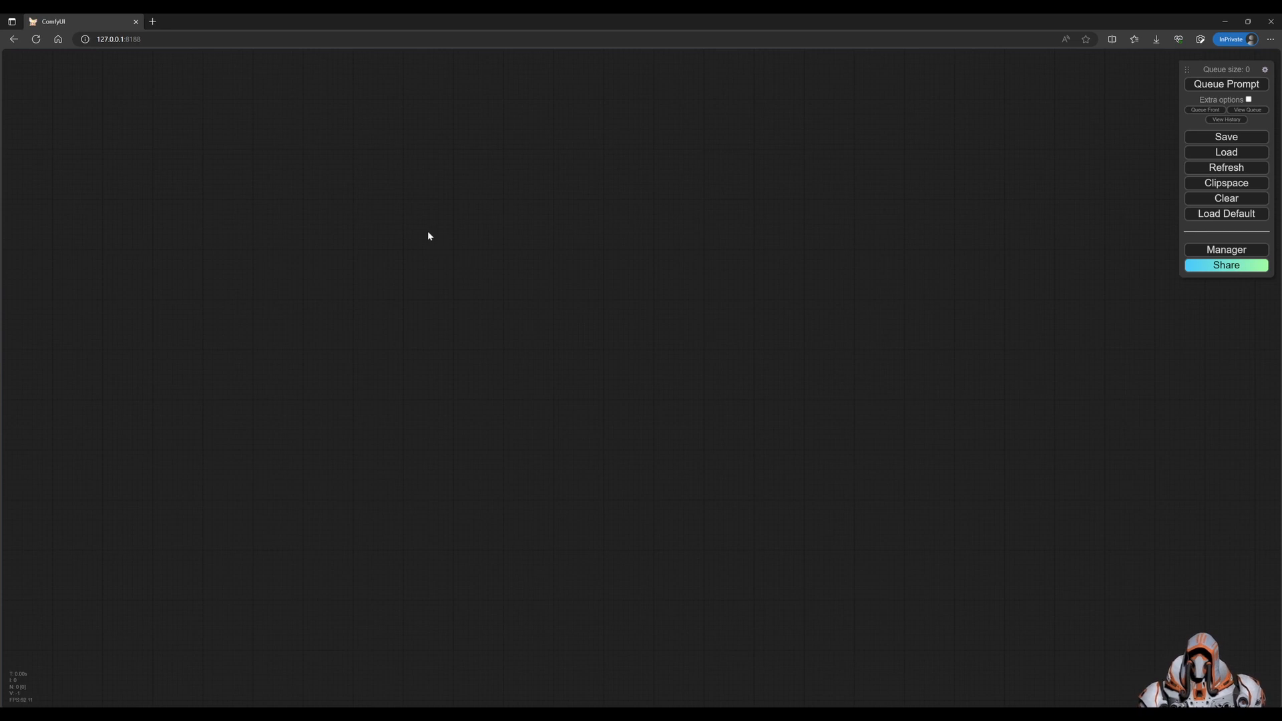
# Add a Load Checkpoint node (anything-v3-fp16-pruned.safetensors), moved left and widened
pyautogui.rightClick(427, 235)
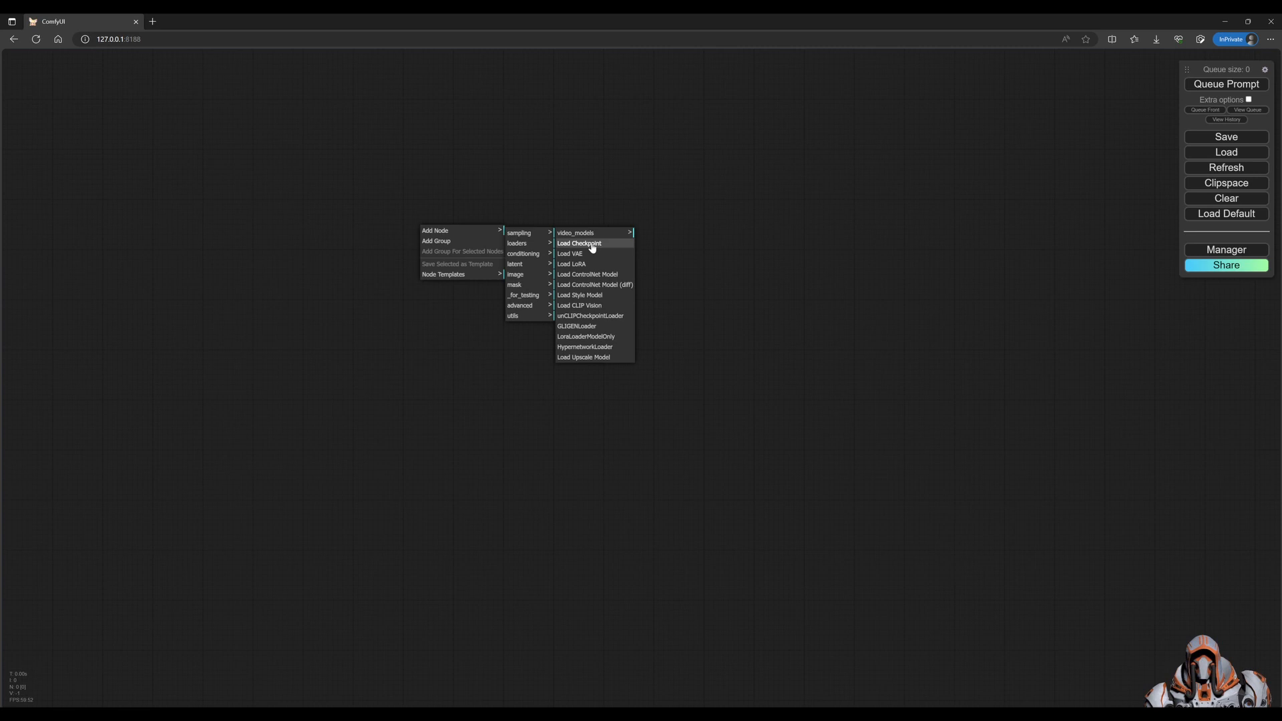
pyautogui.click(578, 243)
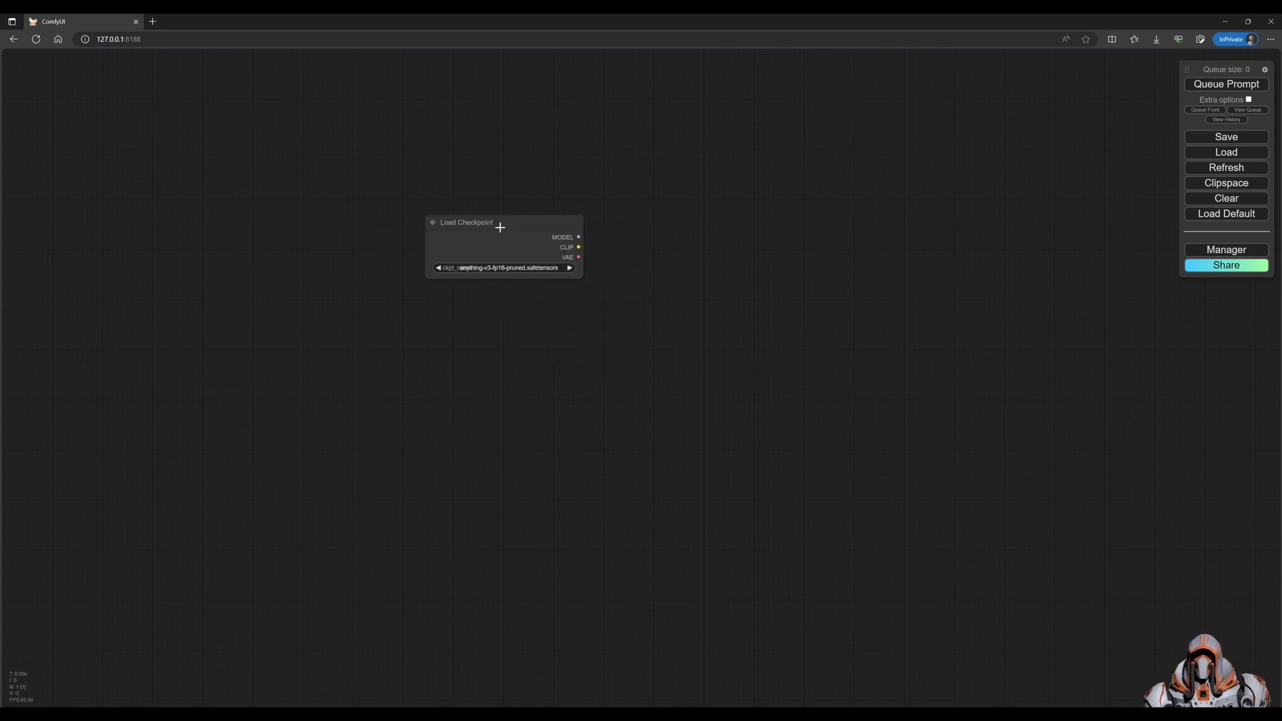
pyautogui.moveTo(466, 222); pyautogui.dragTo(325, 234)
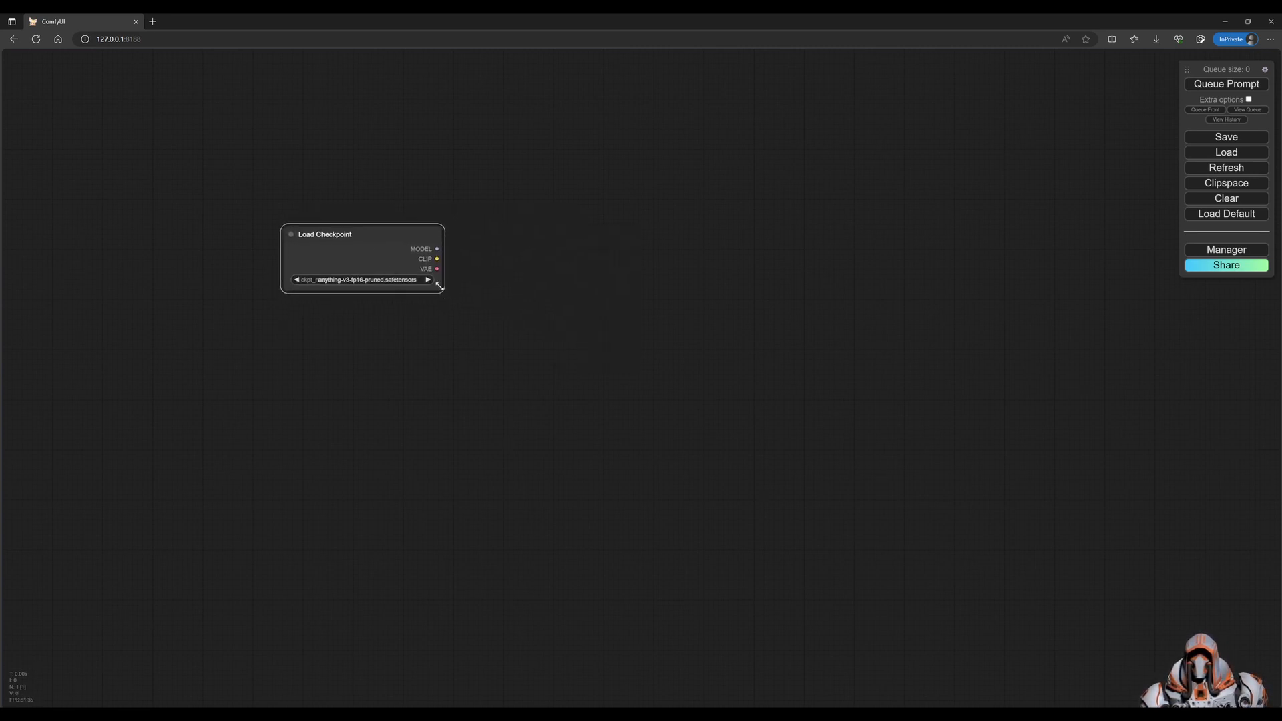
pyautogui.moveTo(439, 286); pyautogui.dragTo(473, 296)
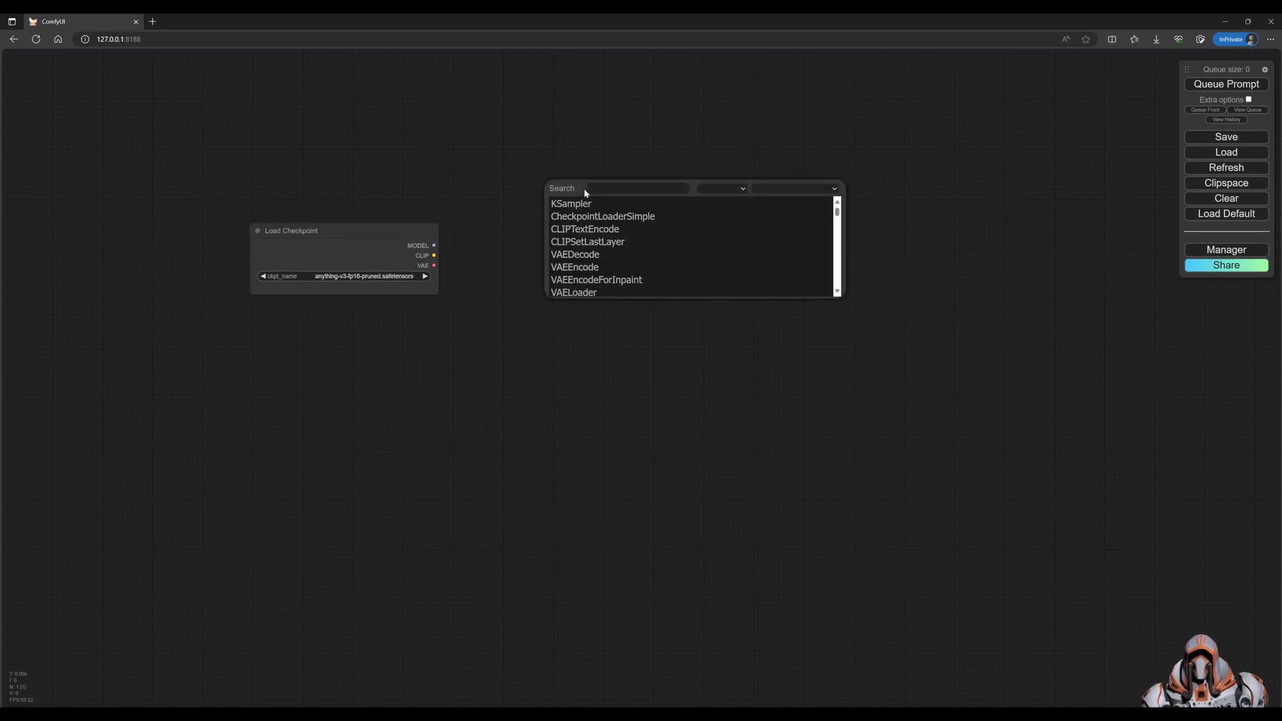
# Add two CLIP Text Encode (Prompt) nodes right of the checkpoint loader via the CLIP search
pyautogui.write('CLIP')
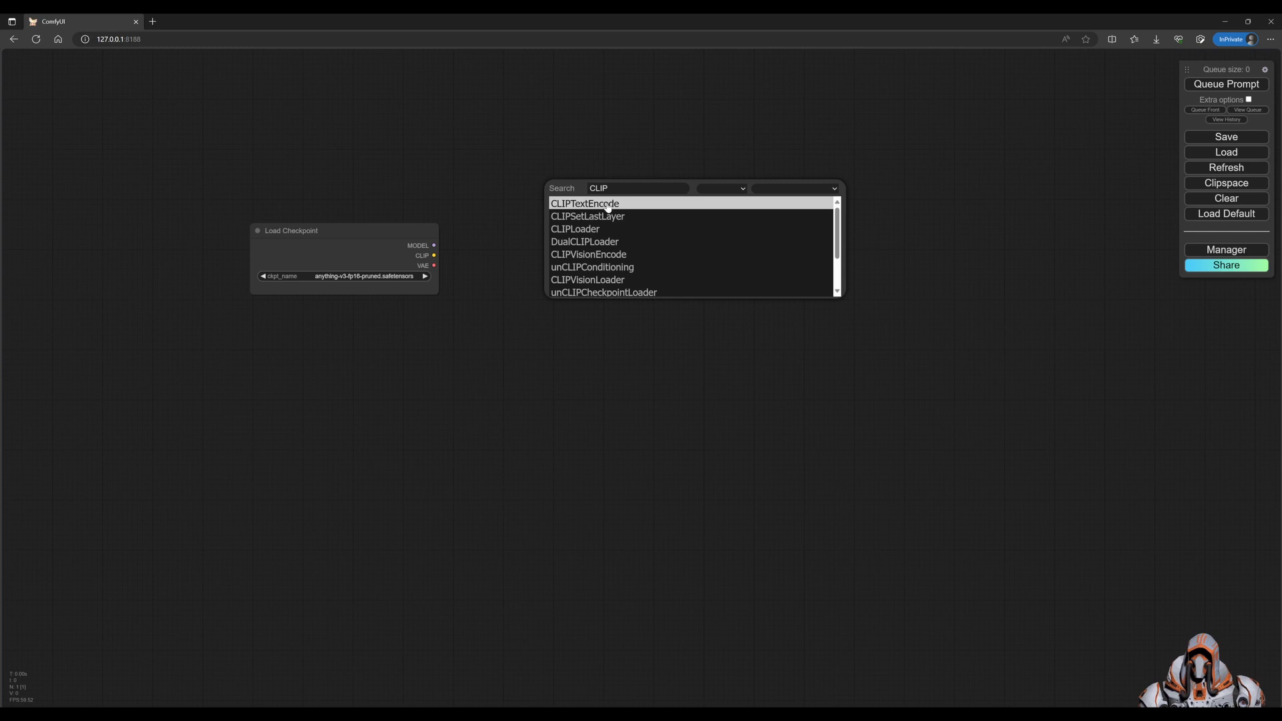
pyautogui.click(584, 203)
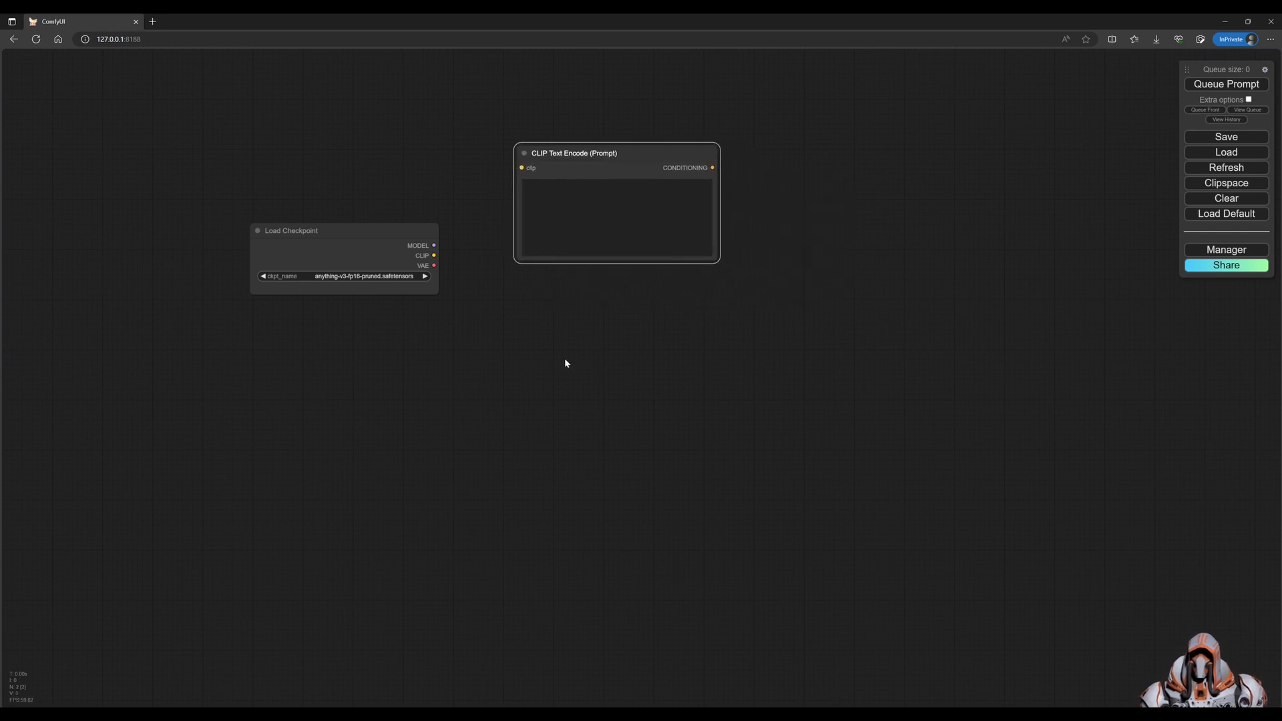
pyautogui.doubleClick(563, 363)
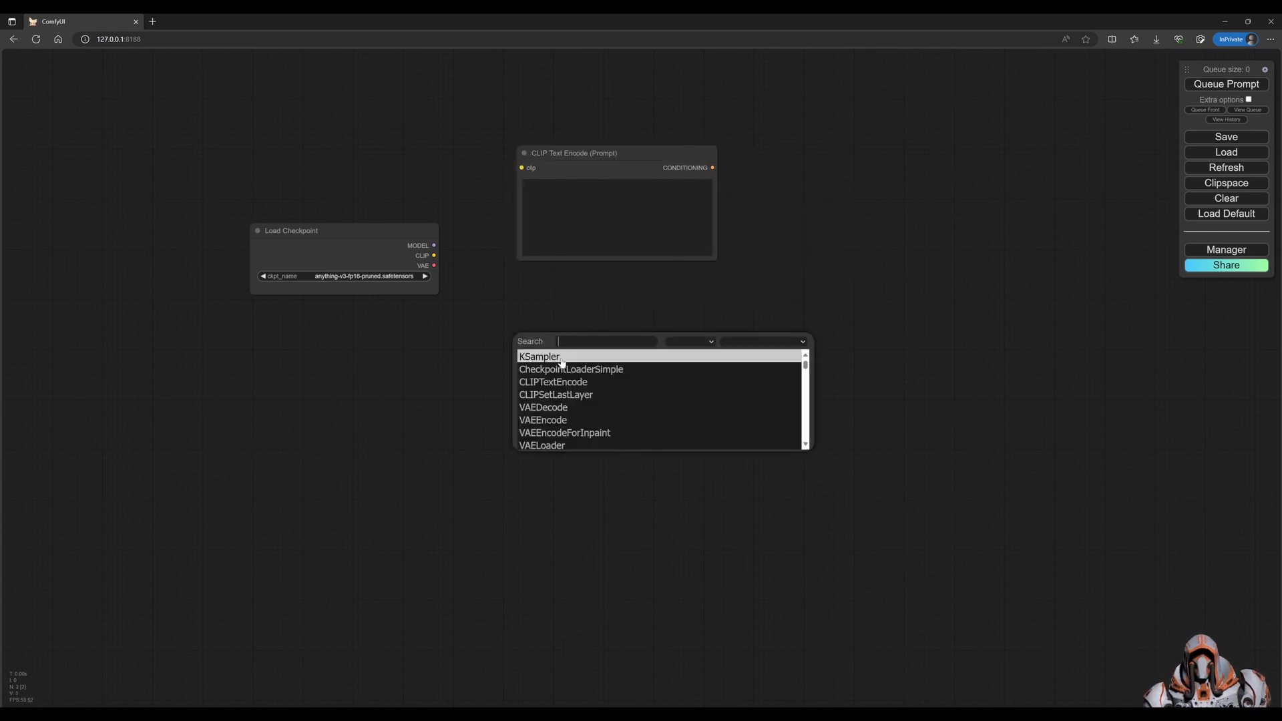
pyautogui.click(553, 382)
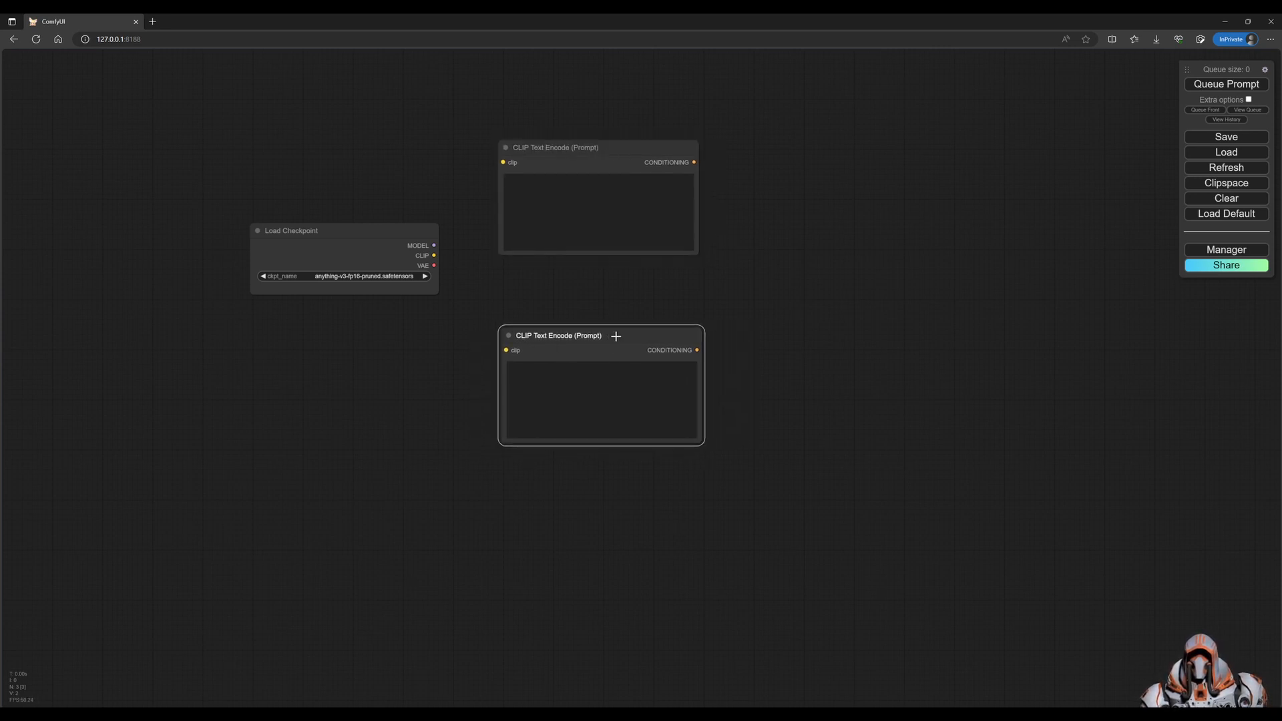
pyautogui.moveTo(593, 355)
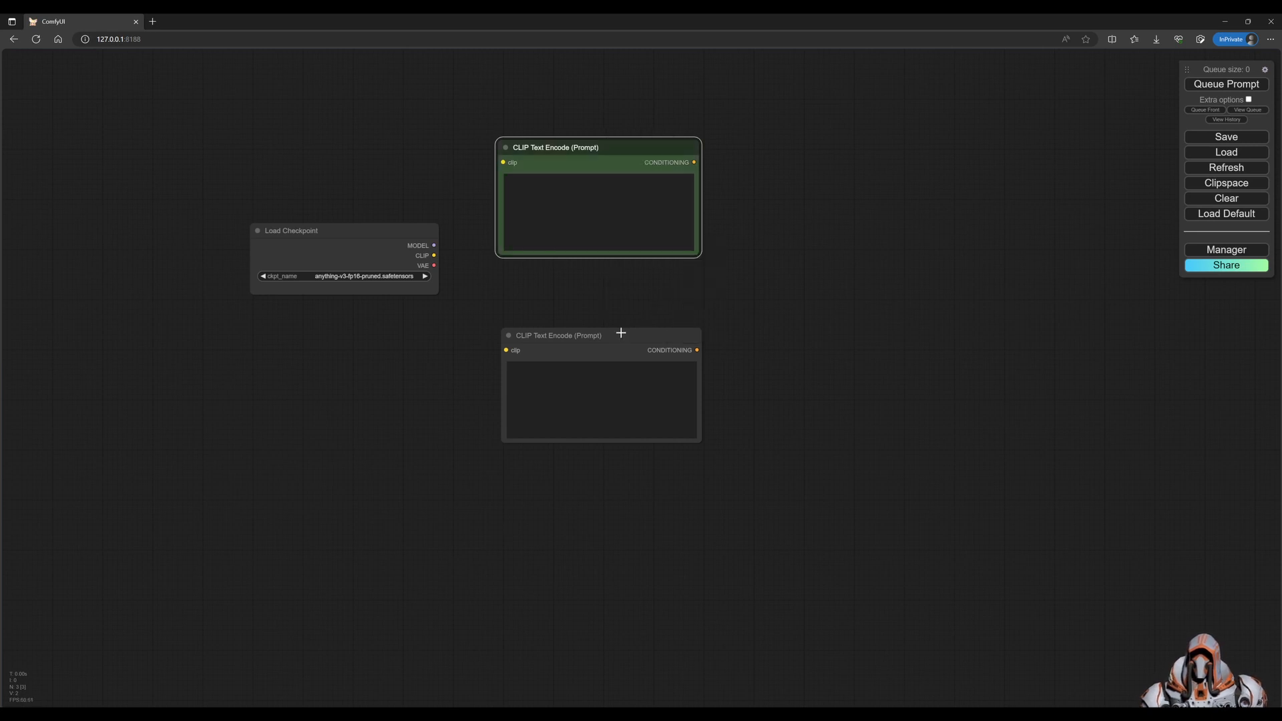
# Title the upper green prompt node 'Positive'
pyautogui.rightClick(621, 334)
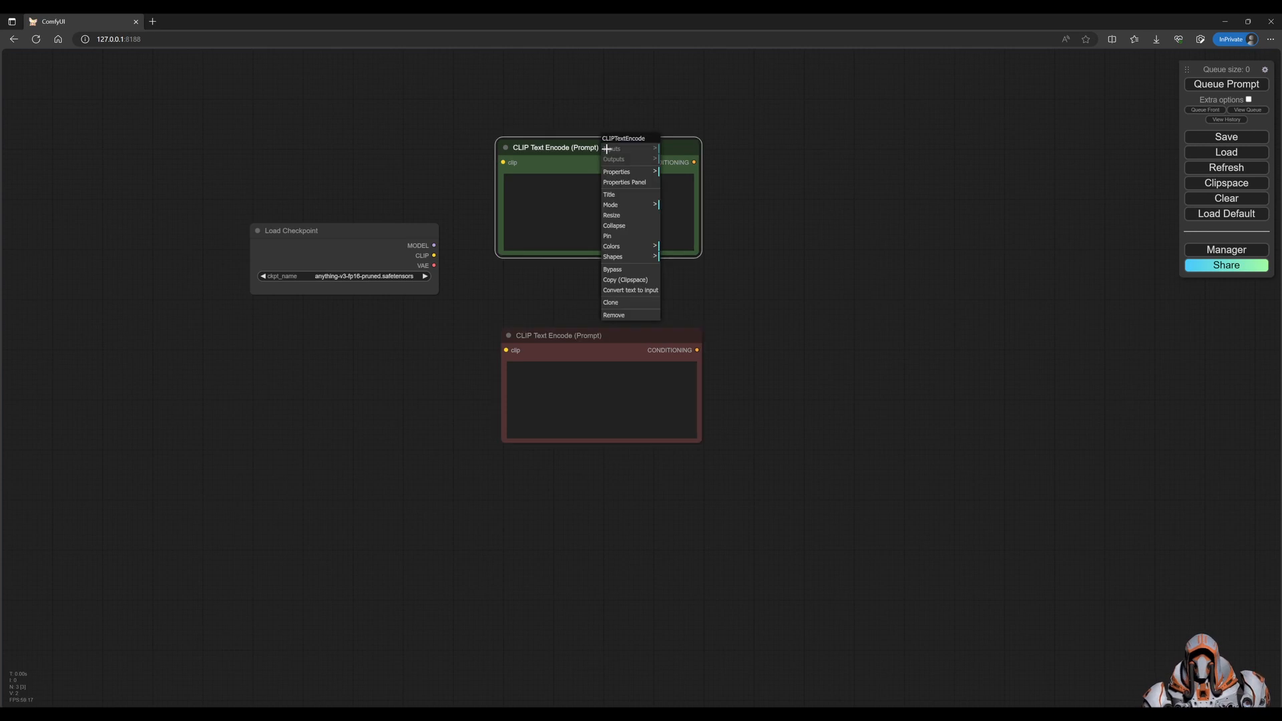
pyautogui.click(609, 194)
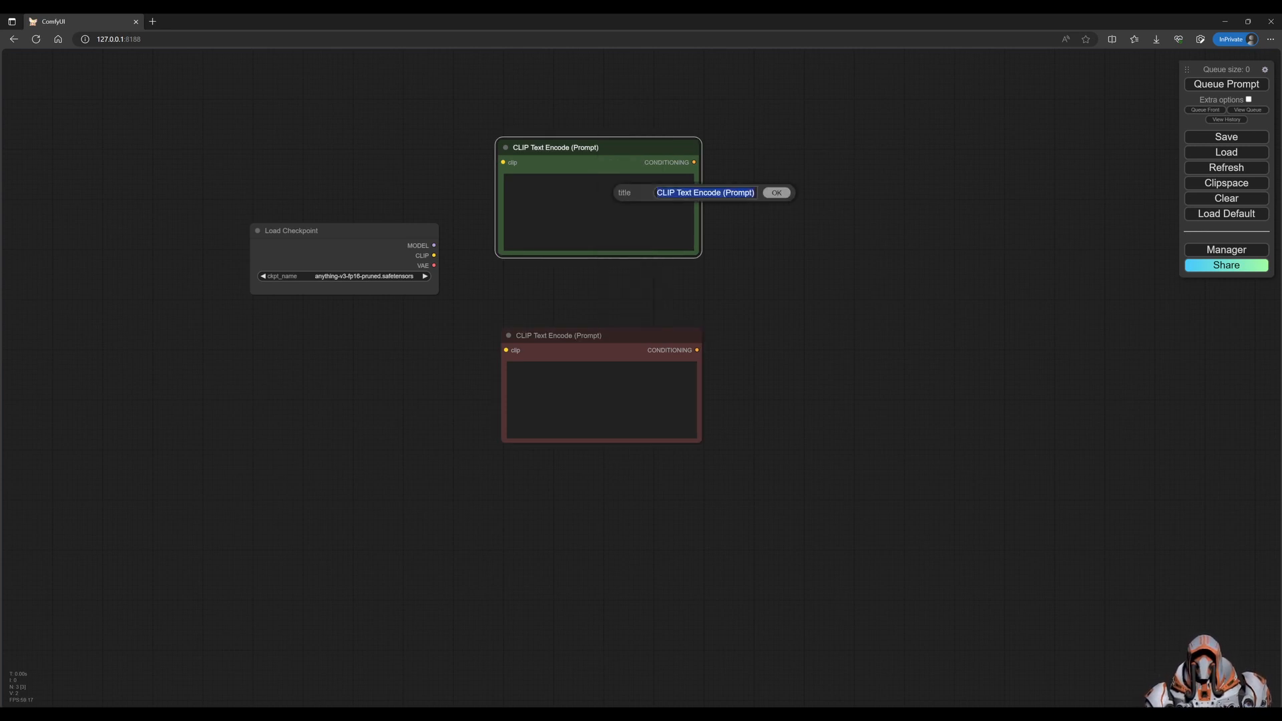
pyautogui.write('Post')
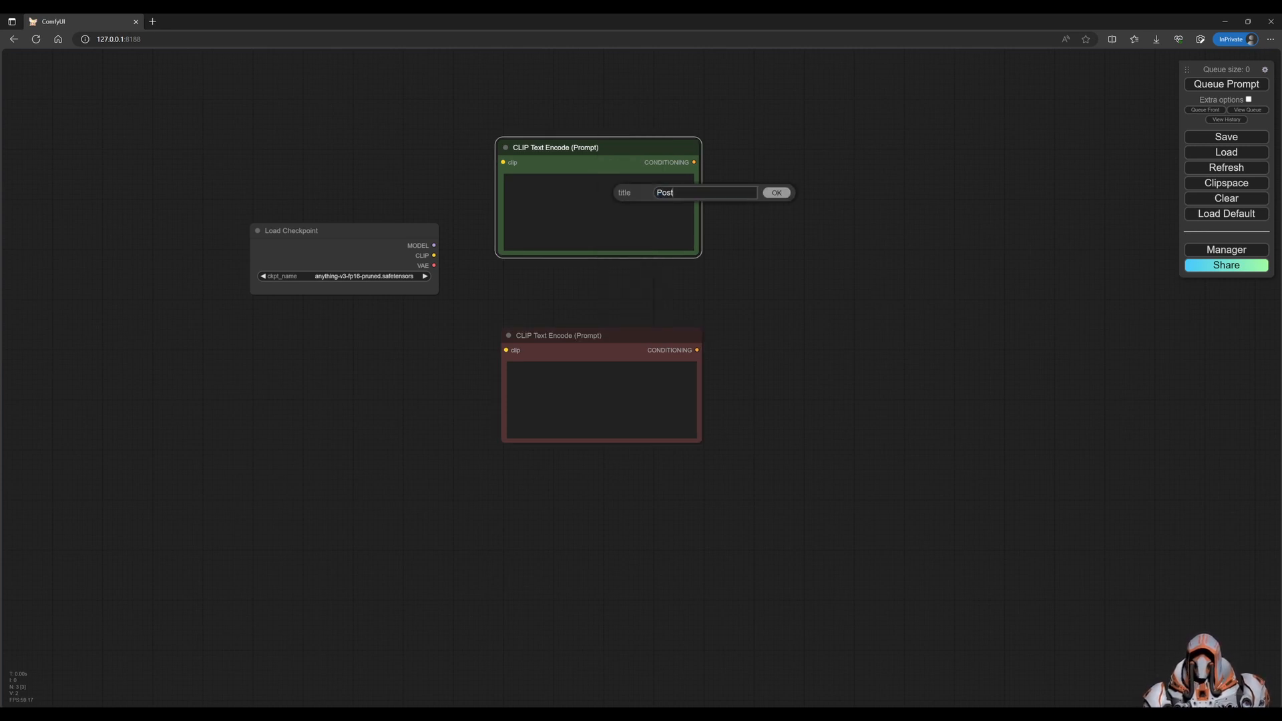
pyautogui.write('Positive')
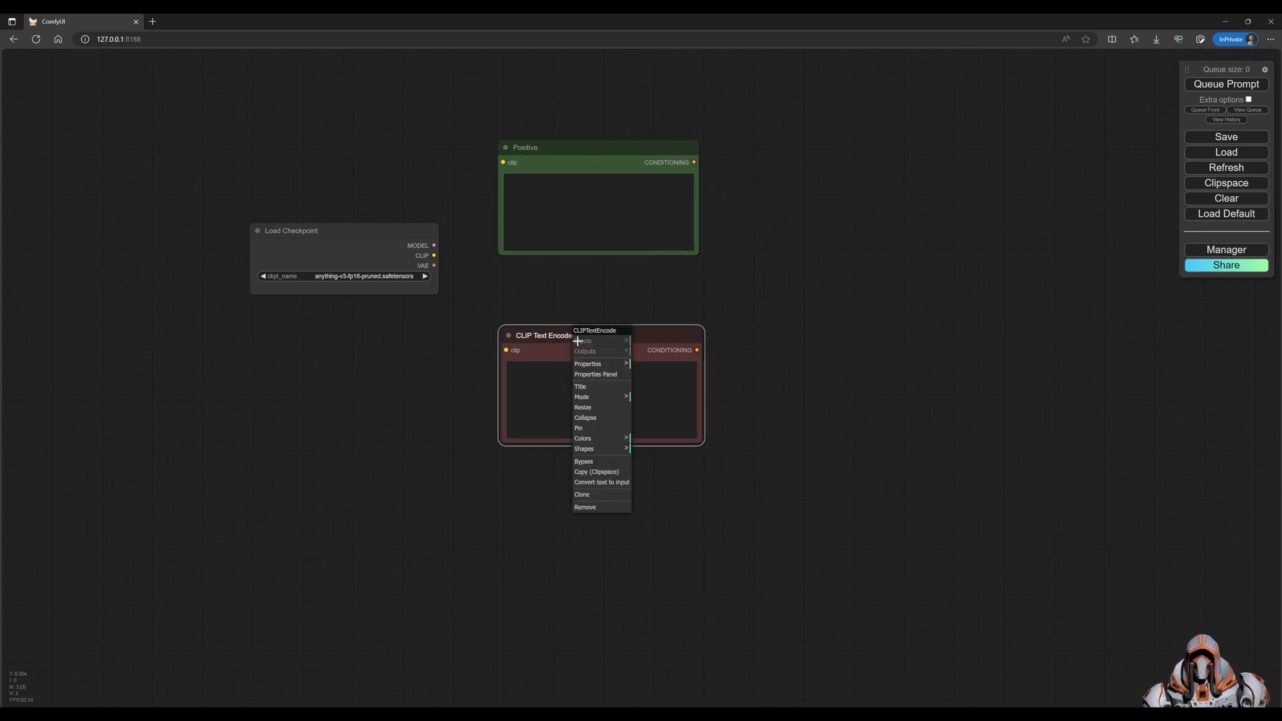
# Title the lower red prompt node 'Negative'
pyautogui.click(579, 385)
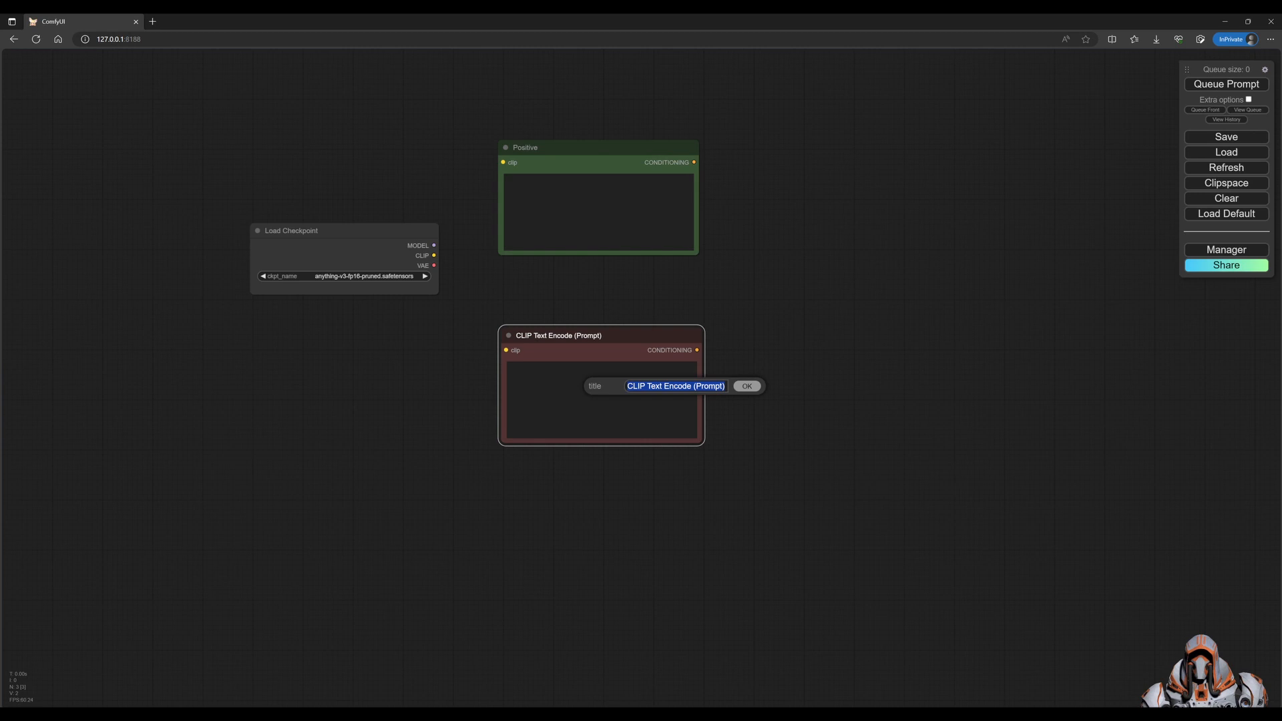
pyautogui.write('Negative')
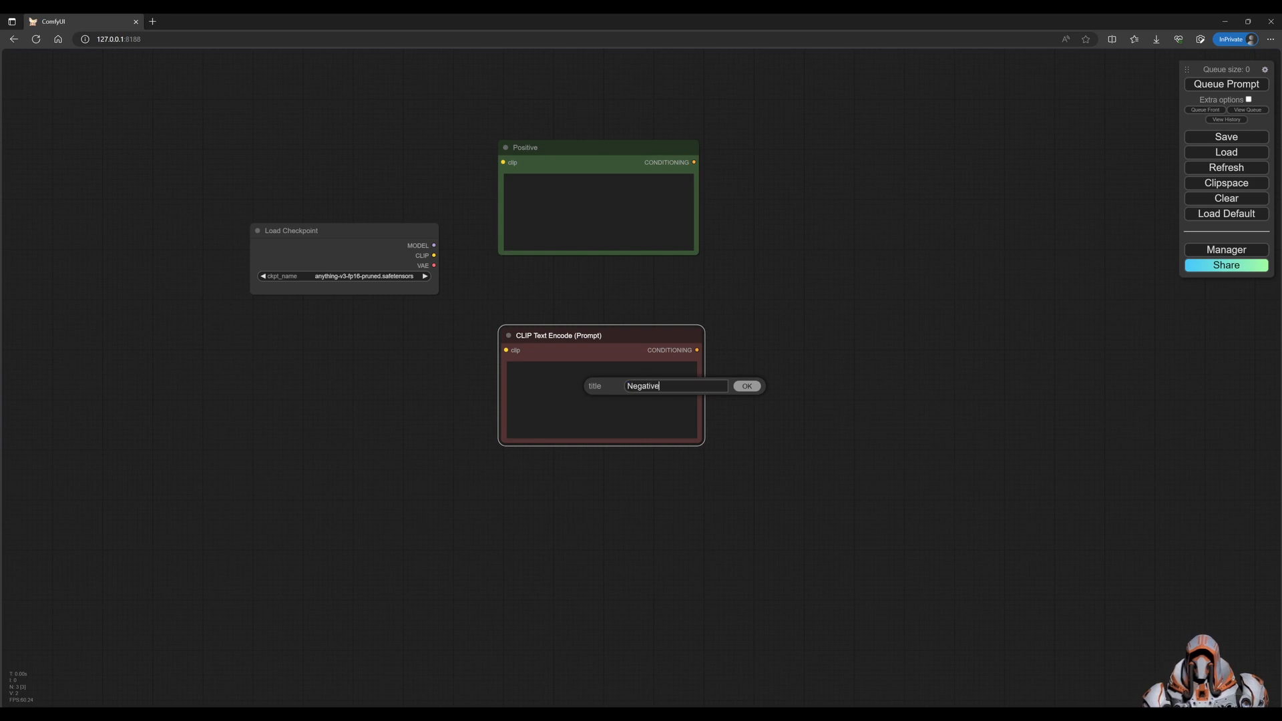
pyautogui.click(745, 386)
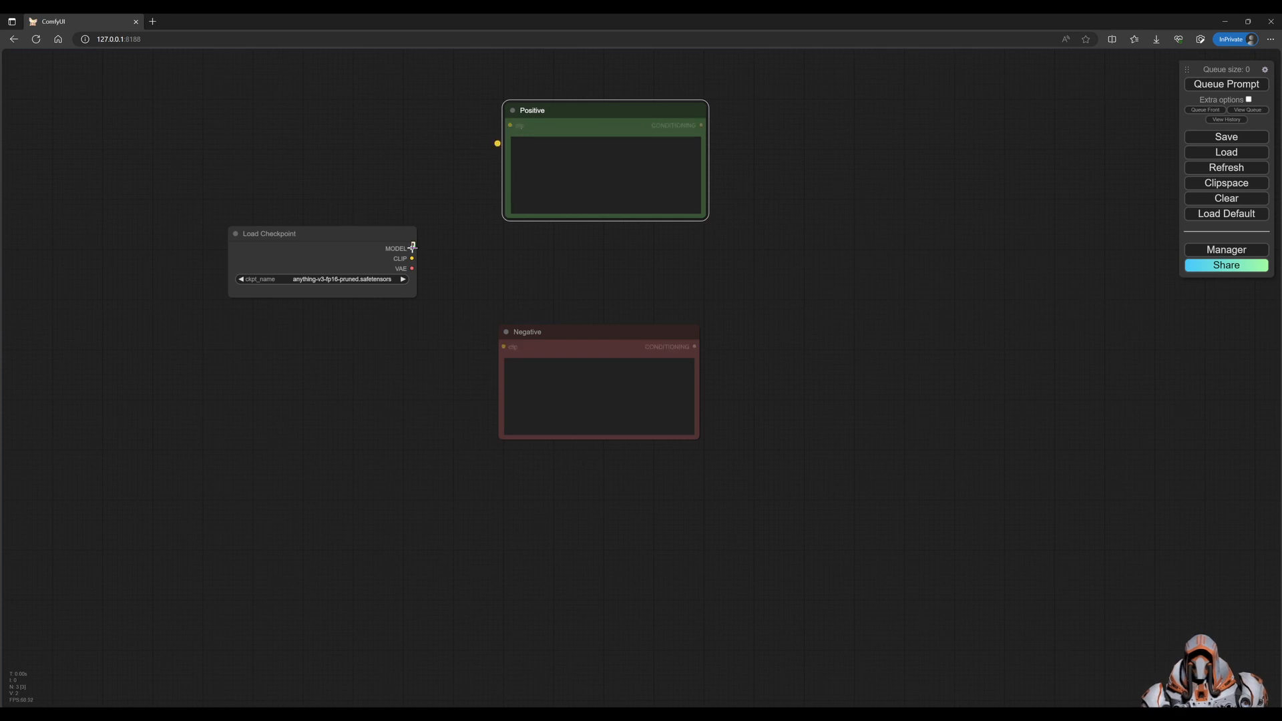
# Add a KSampler fed from the Load Checkpoint's MODEL output
pyautogui.moveTo(413, 248); pyautogui.dragTo(828, 252)
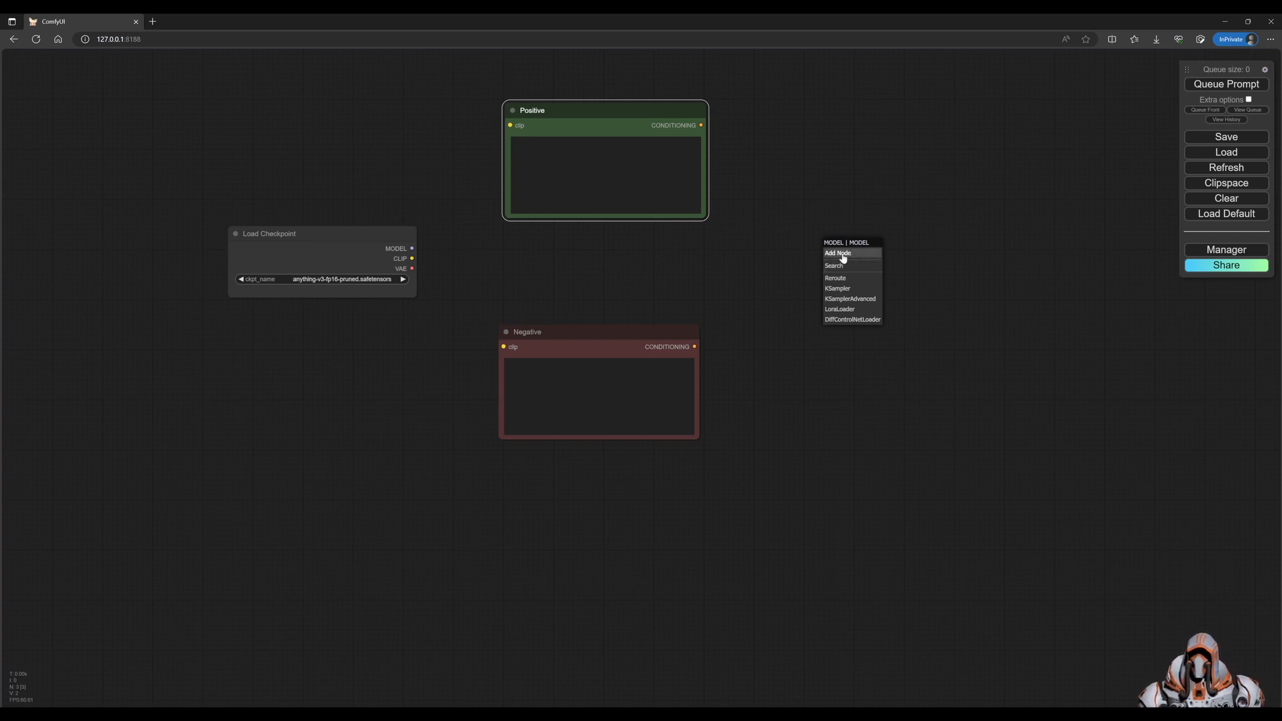
pyautogui.moveTo(834, 266)
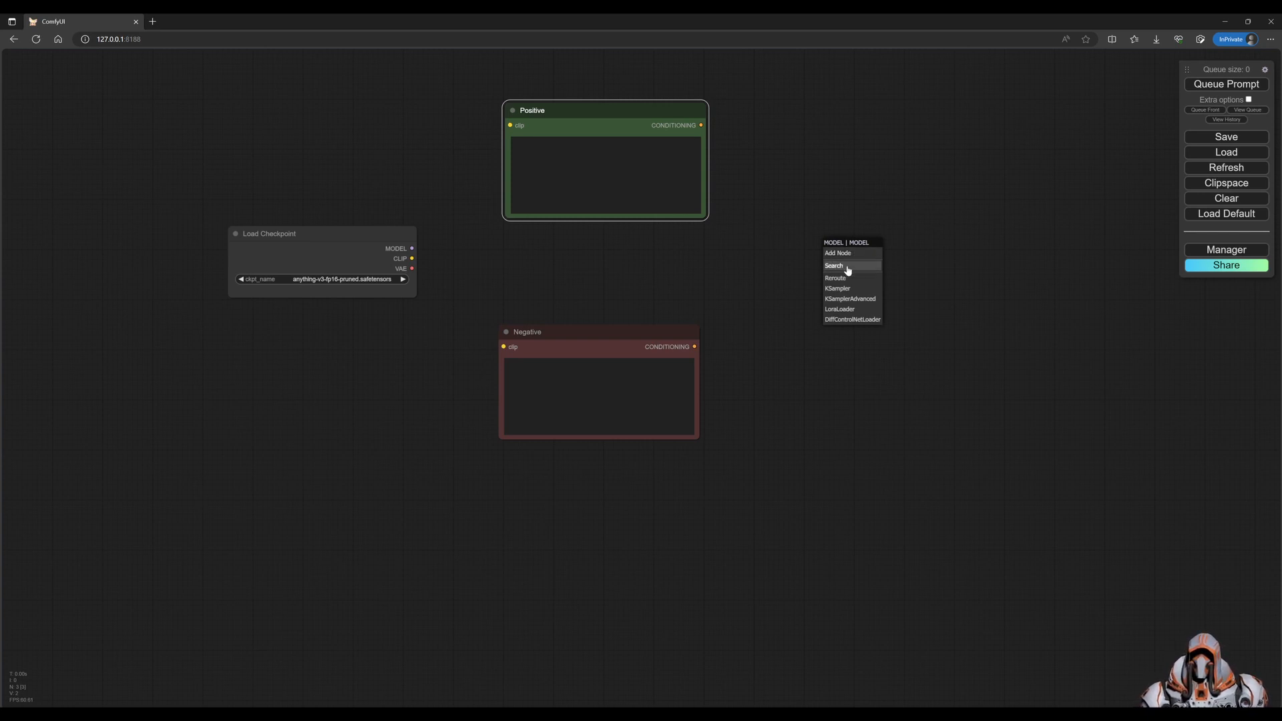
pyautogui.moveTo(848, 303)
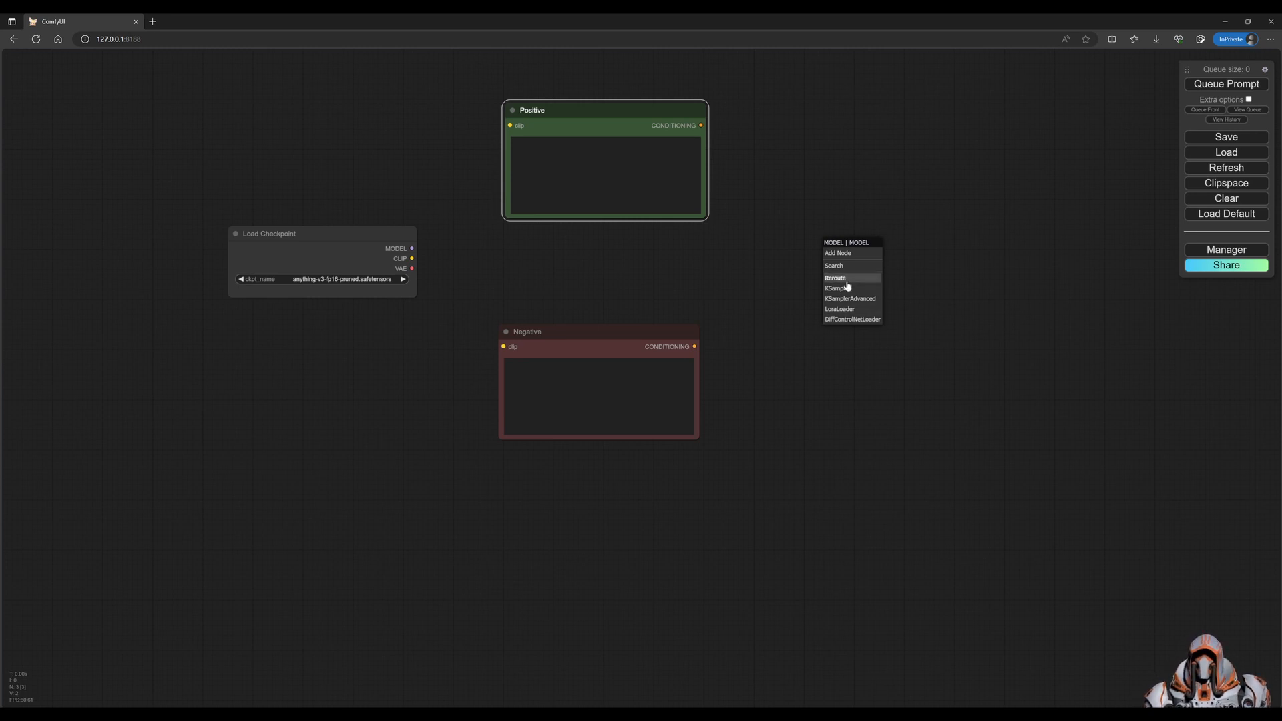
pyautogui.moveTo(837, 290)
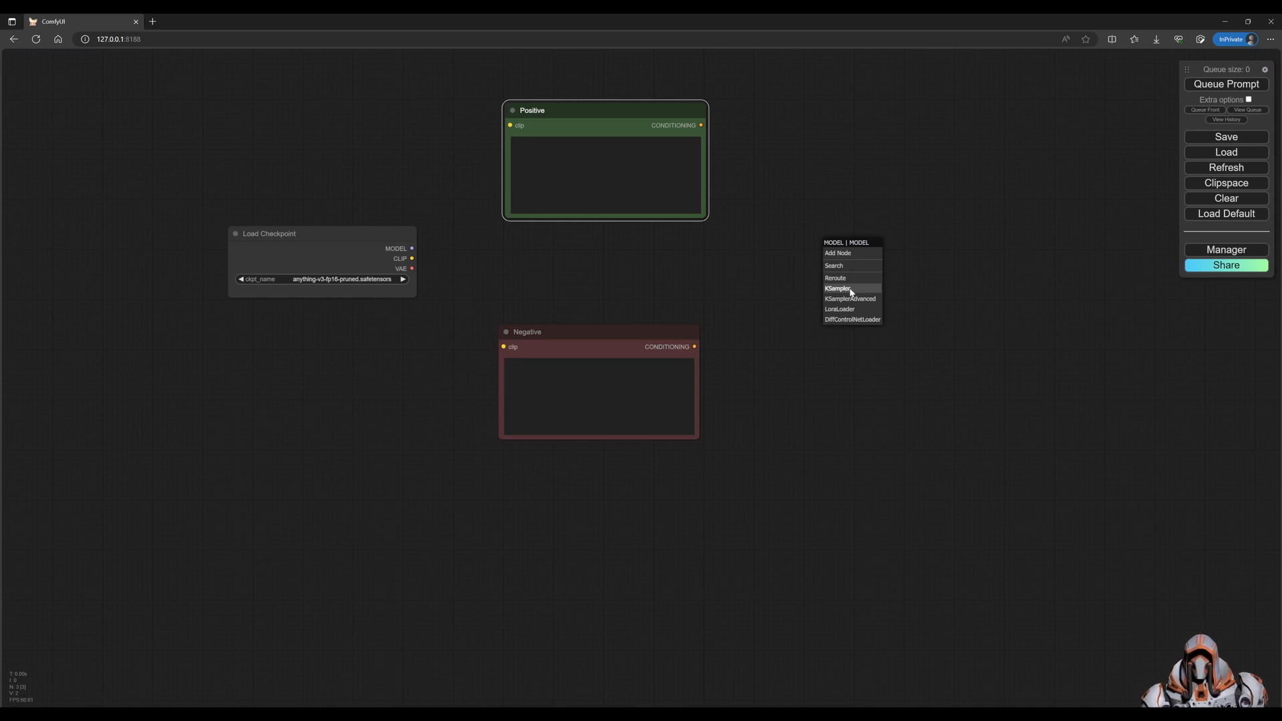
pyautogui.click(839, 289)
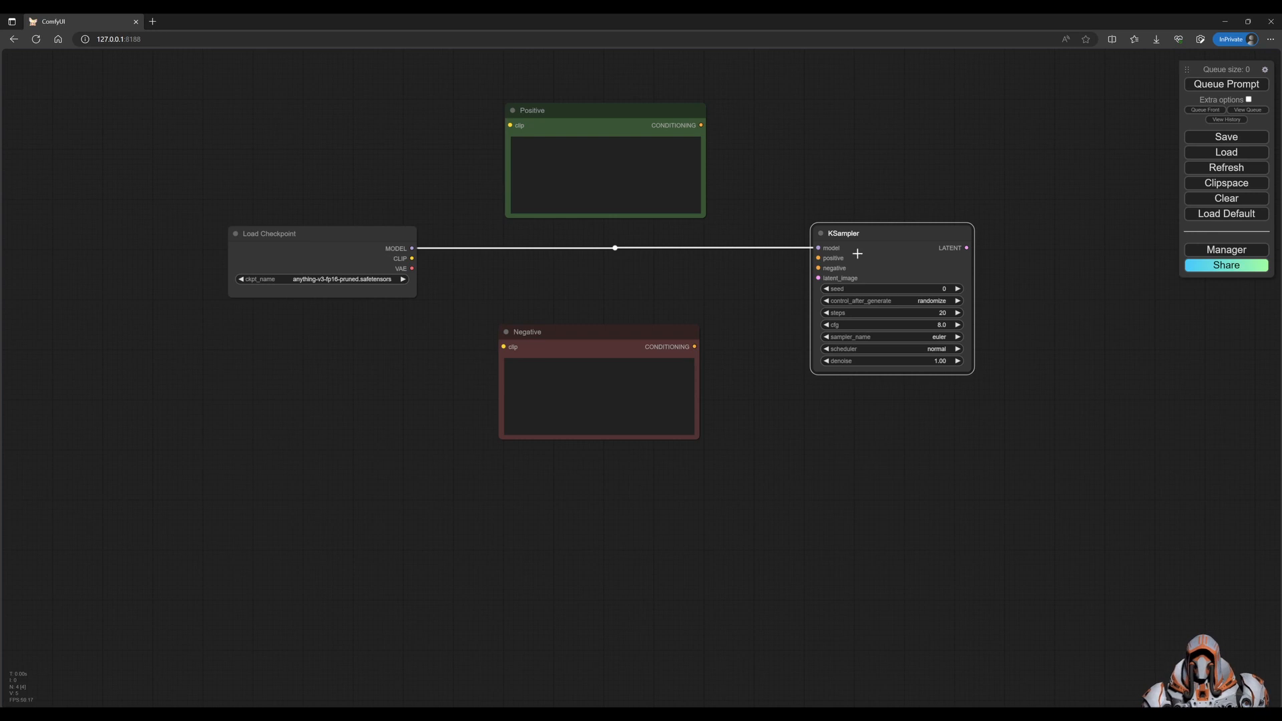
pyautogui.moveTo(854, 257)
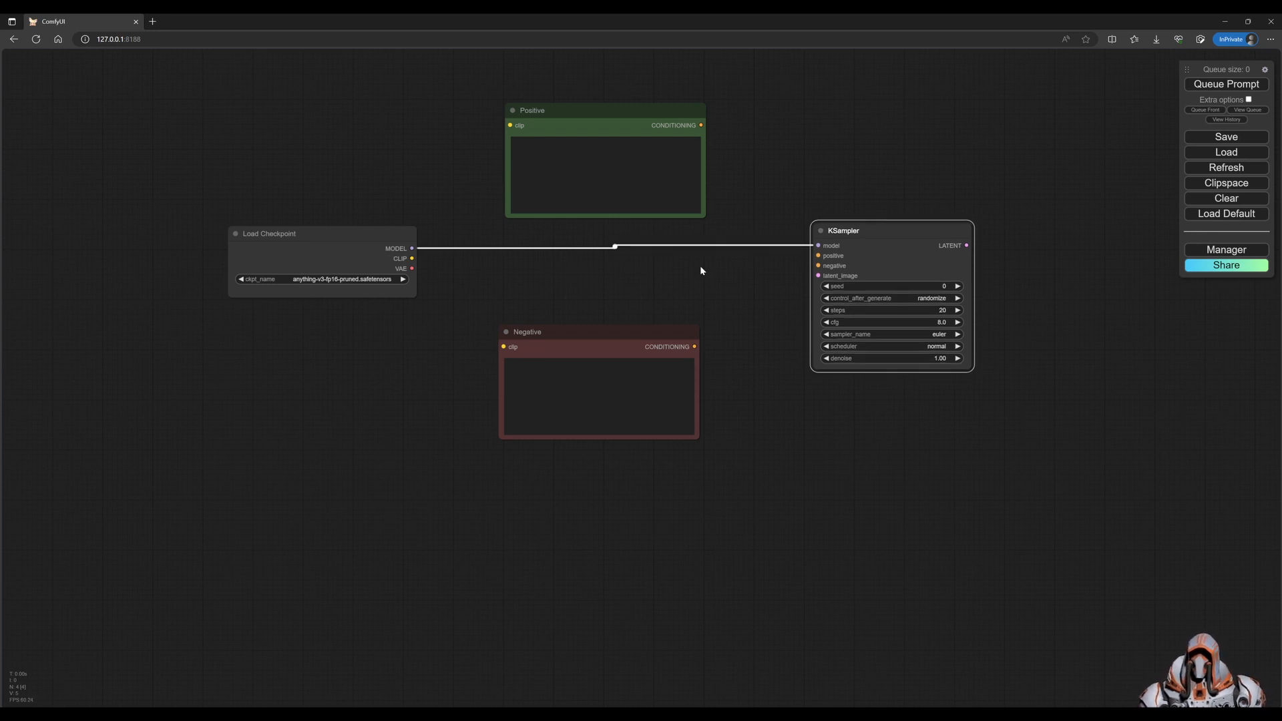
pyautogui.moveTo(684, 291)
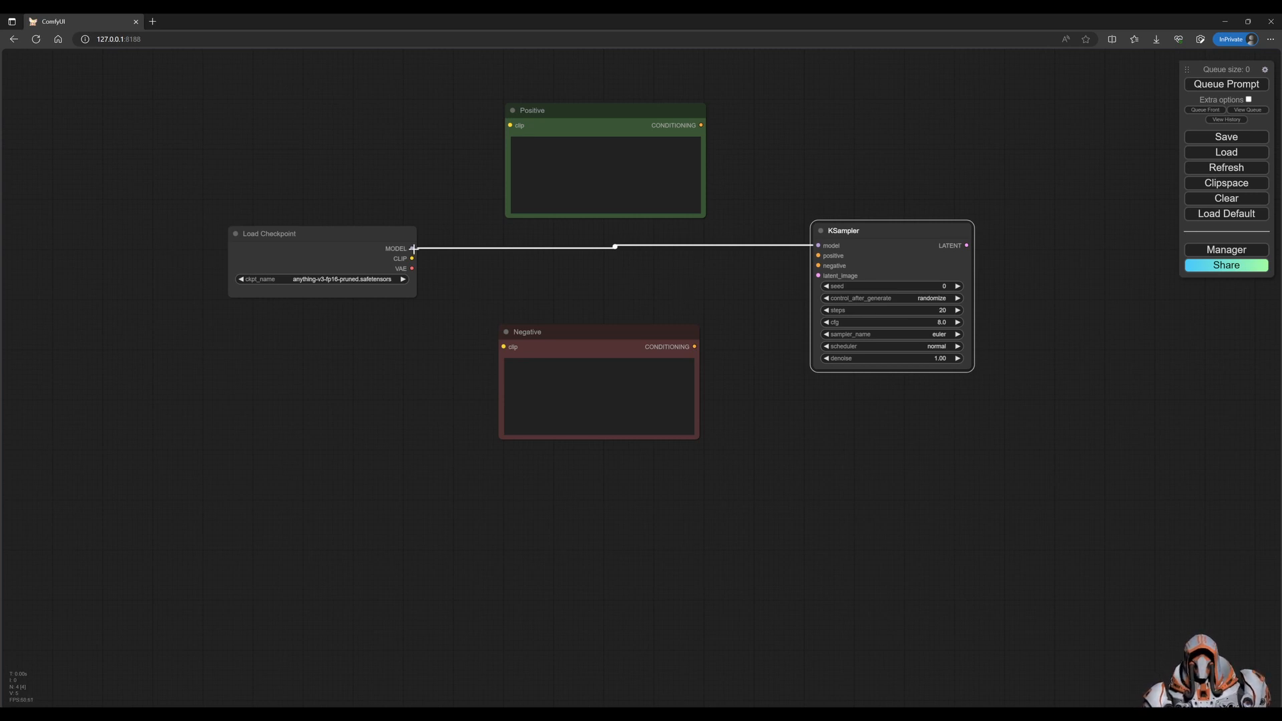
pyautogui.moveTo(832, 245)
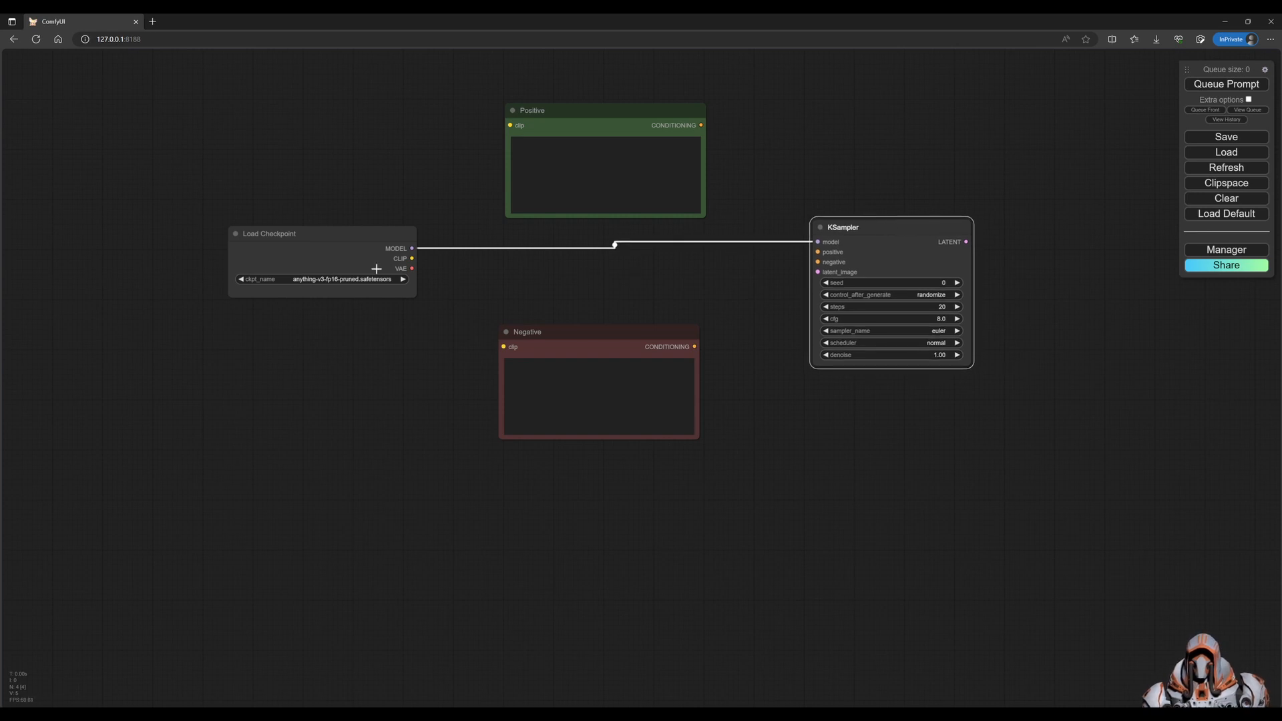
pyautogui.moveTo(546, 348)
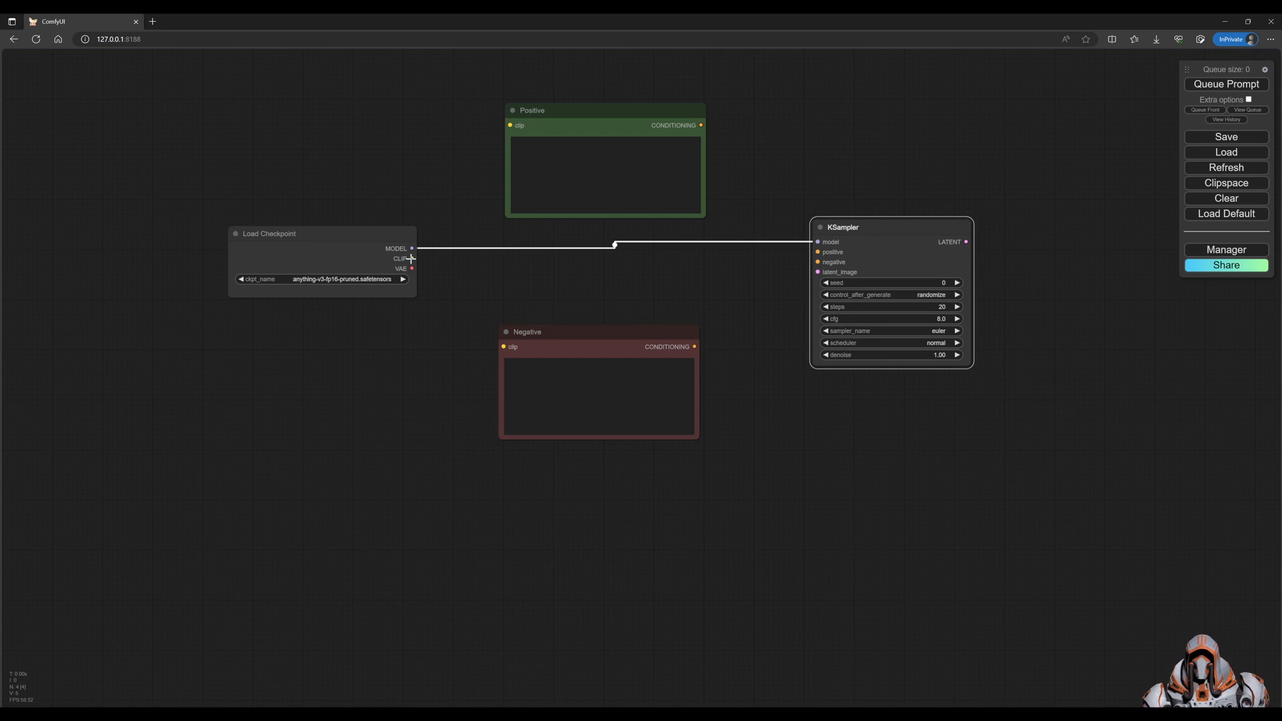
# Wire the checkpoint CLIP into both prompts and the Positive conditioning into the KSampler
pyautogui.moveTo(411, 258); pyautogui.dragTo(510, 126)
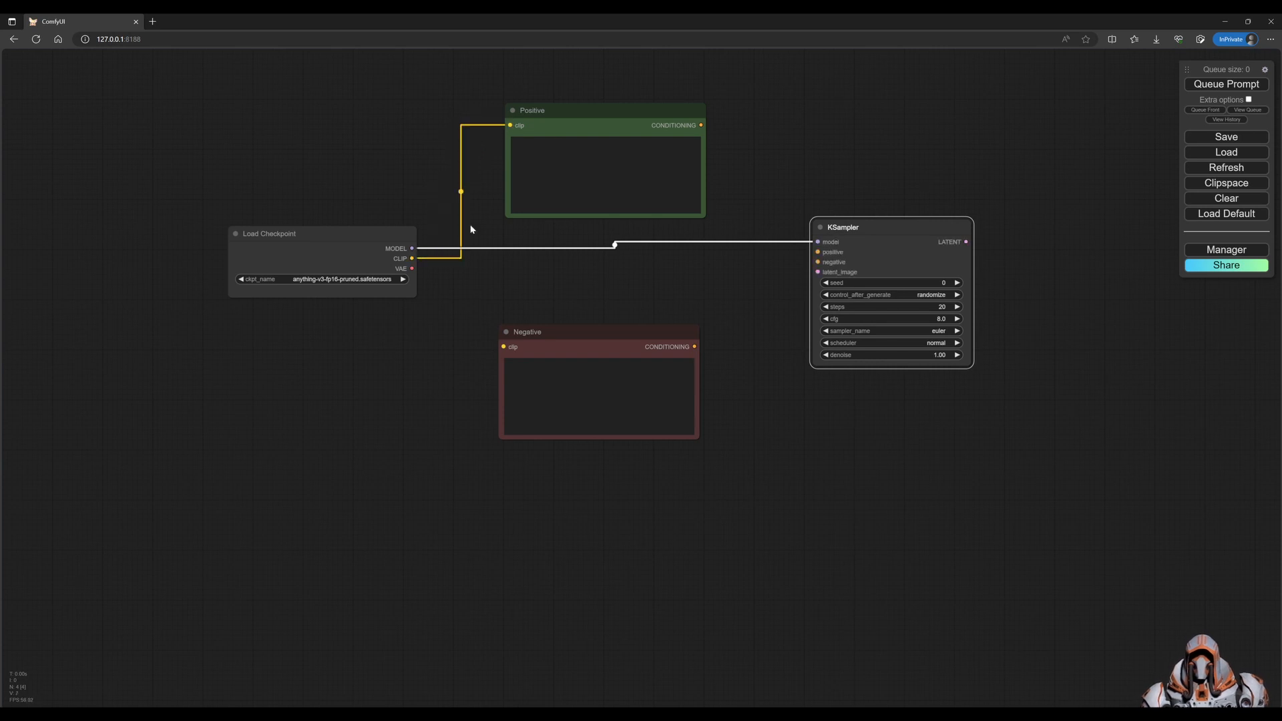
pyautogui.moveTo(411, 258); pyautogui.dragTo(505, 347)
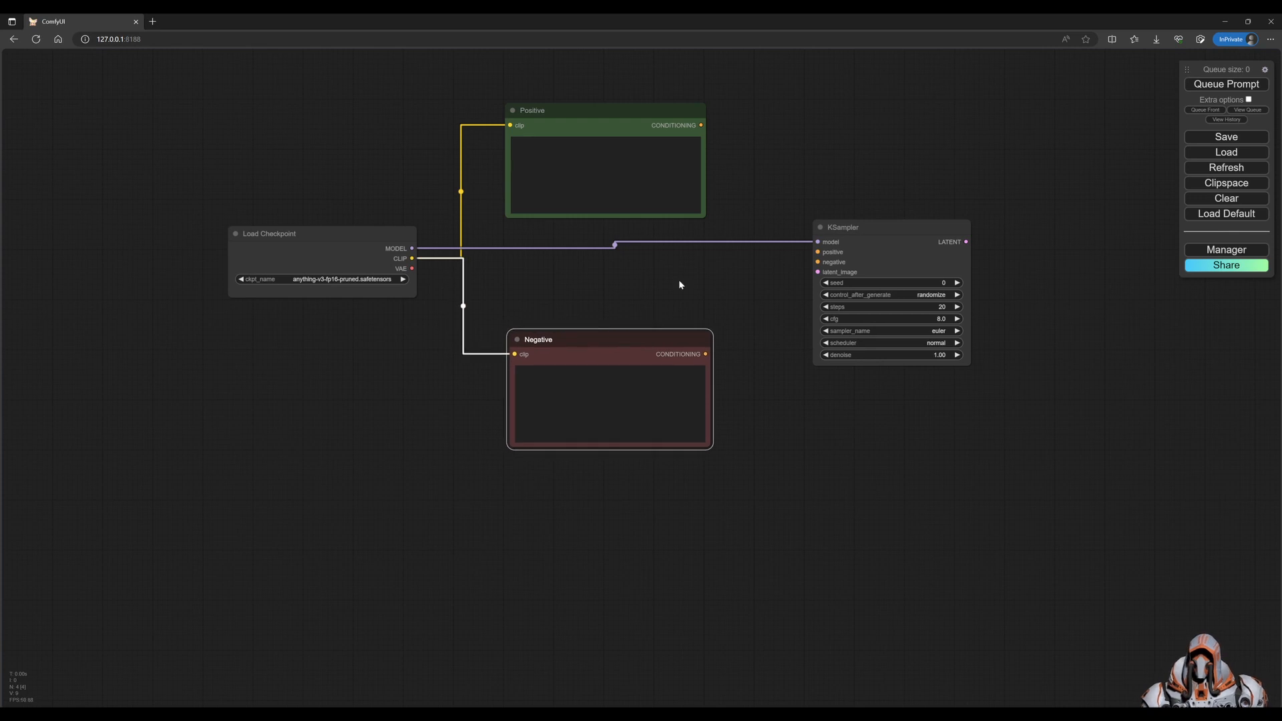
pyautogui.moveTo(697, 288)
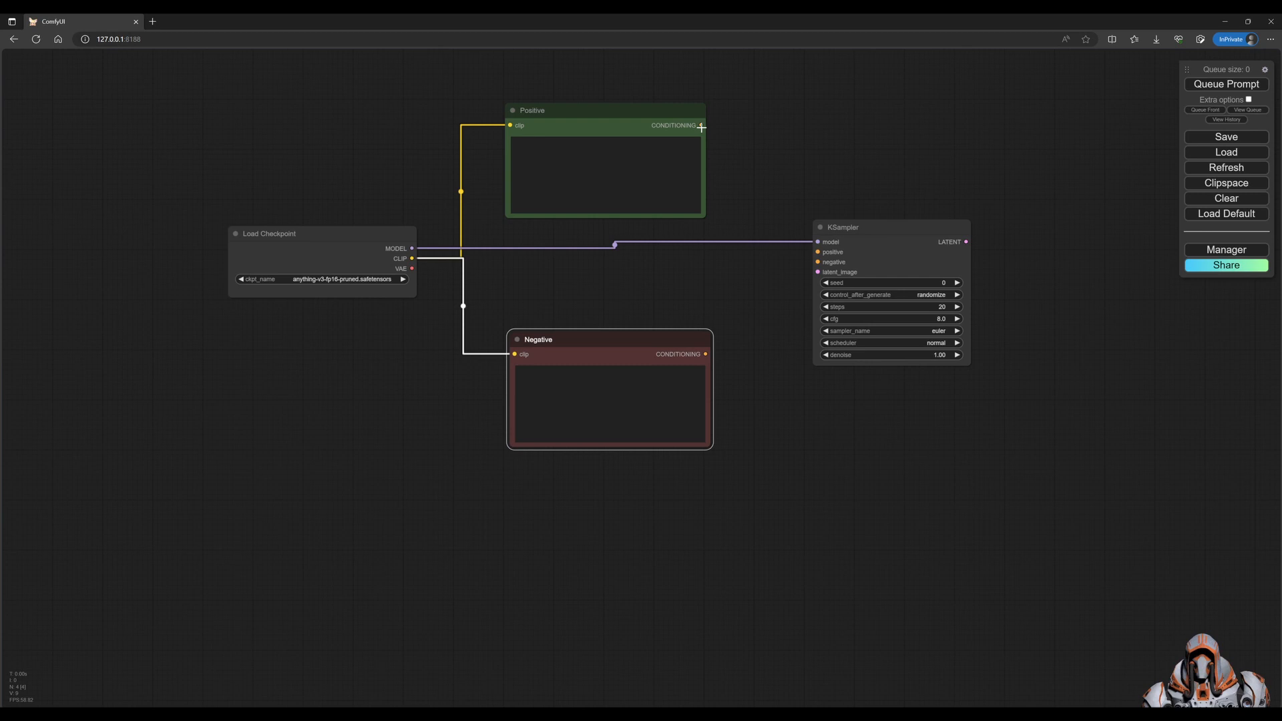
pyautogui.moveTo(701, 126); pyautogui.dragTo(817, 252)
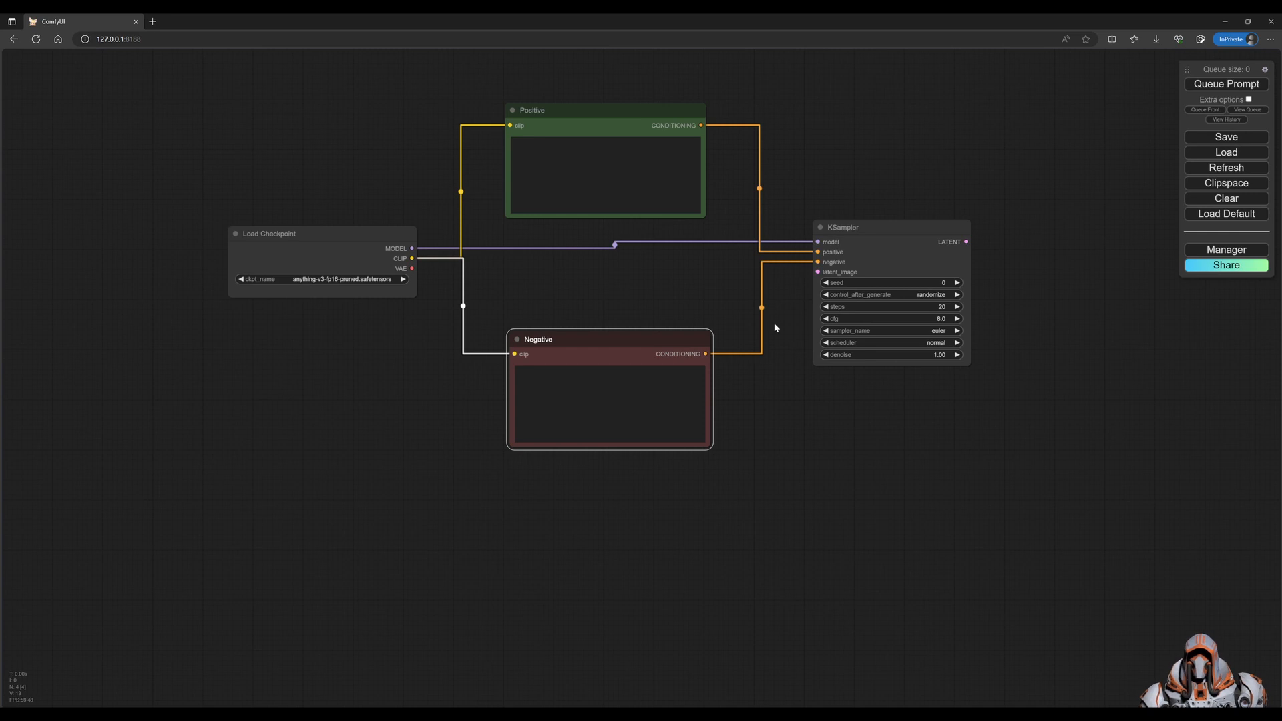
pyautogui.moveTo(778, 329)
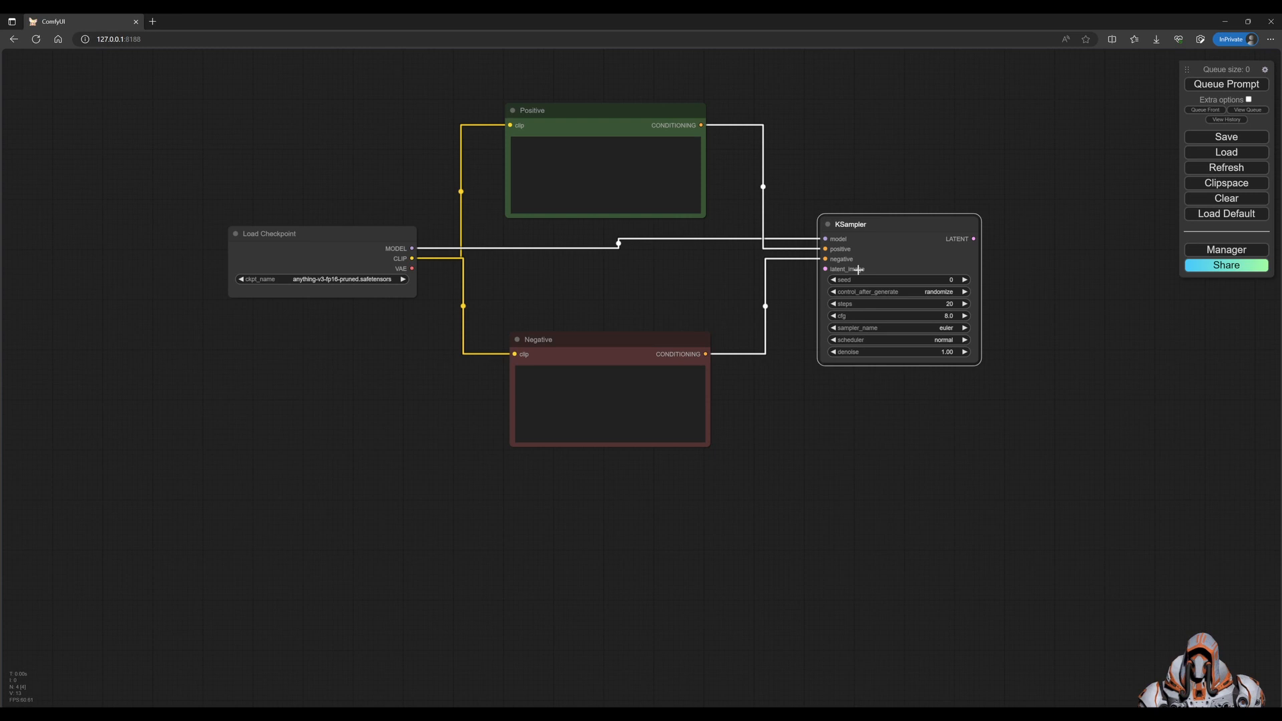
pyautogui.moveTo(850, 269)
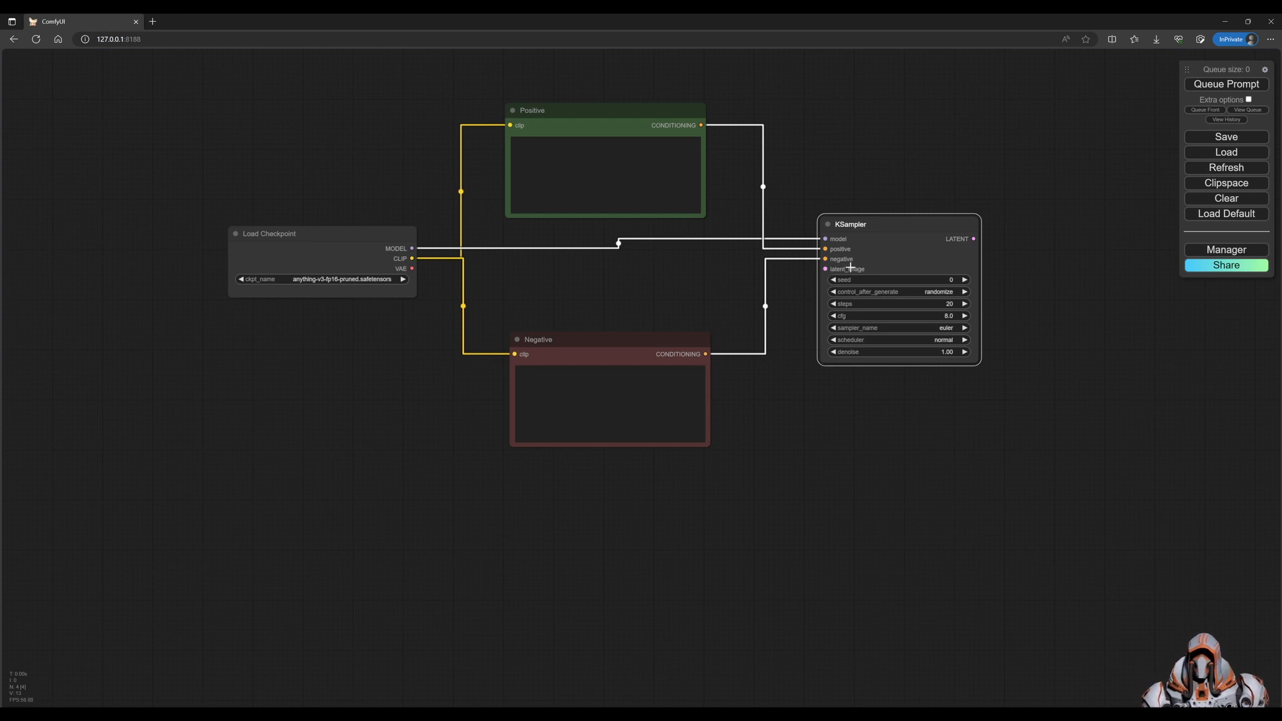
pyautogui.moveTo(956, 239)
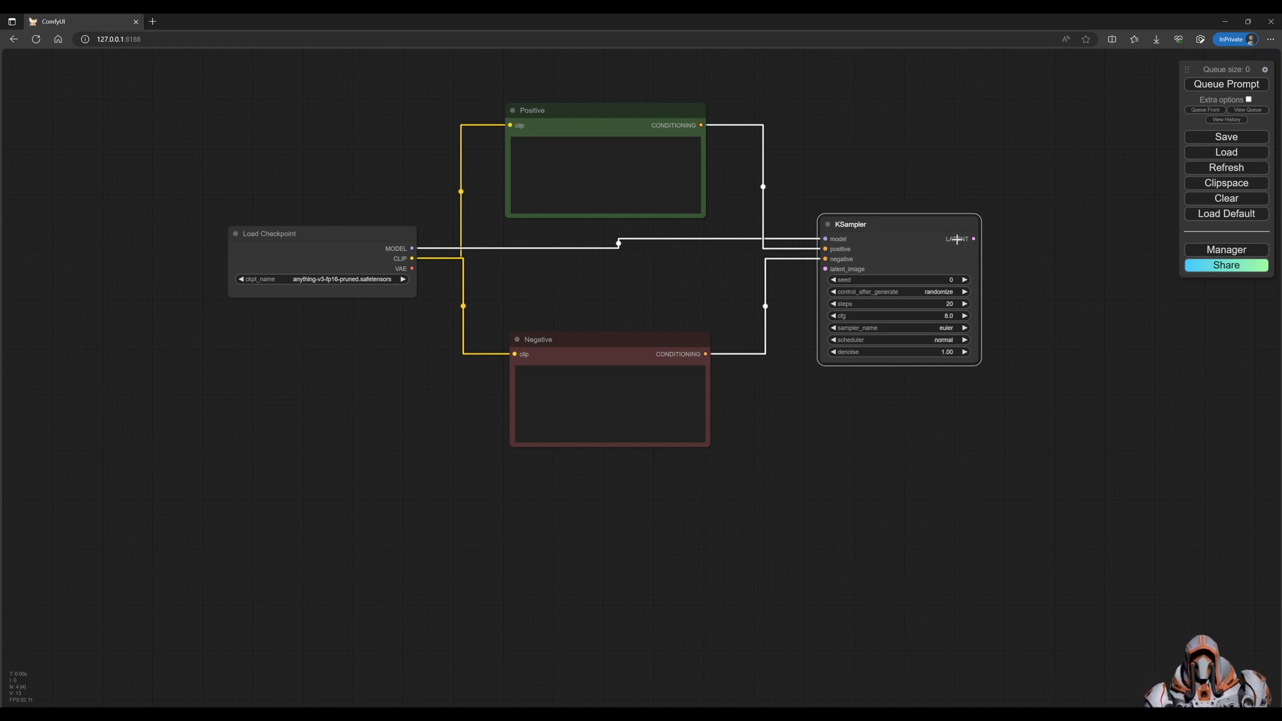
pyautogui.moveTo(969, 239)
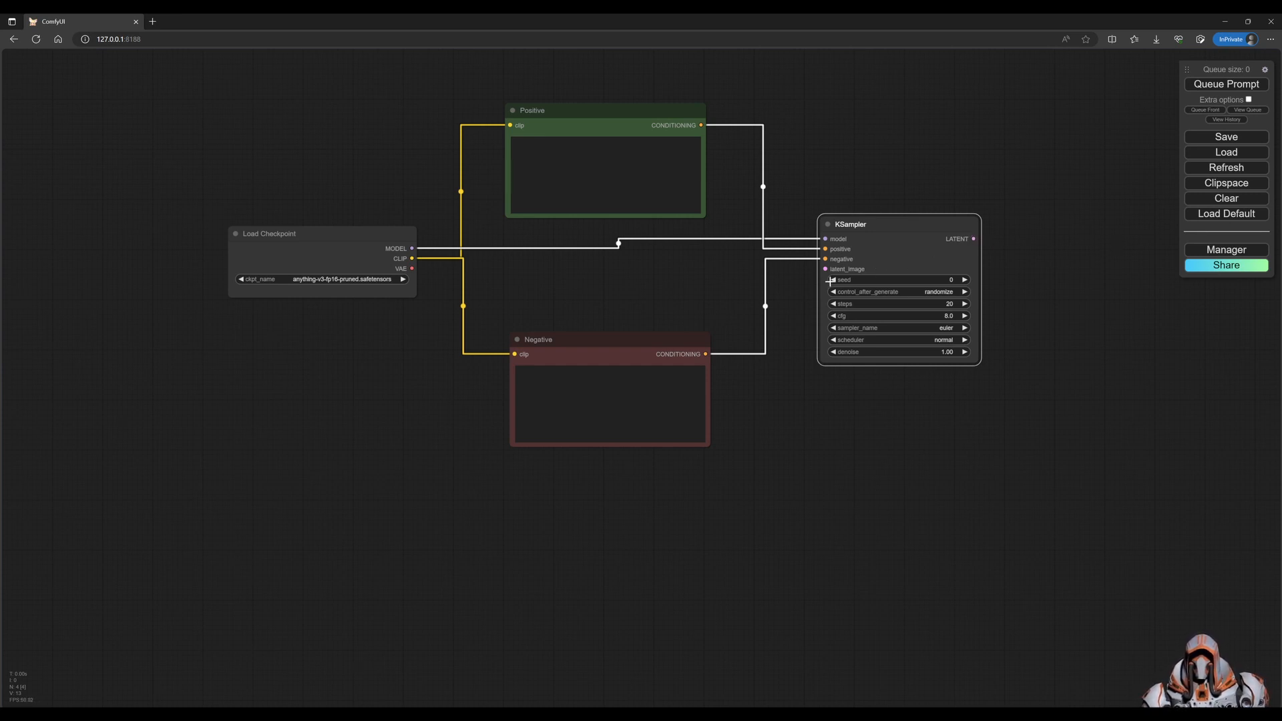
pyautogui.moveTo(754, 402)
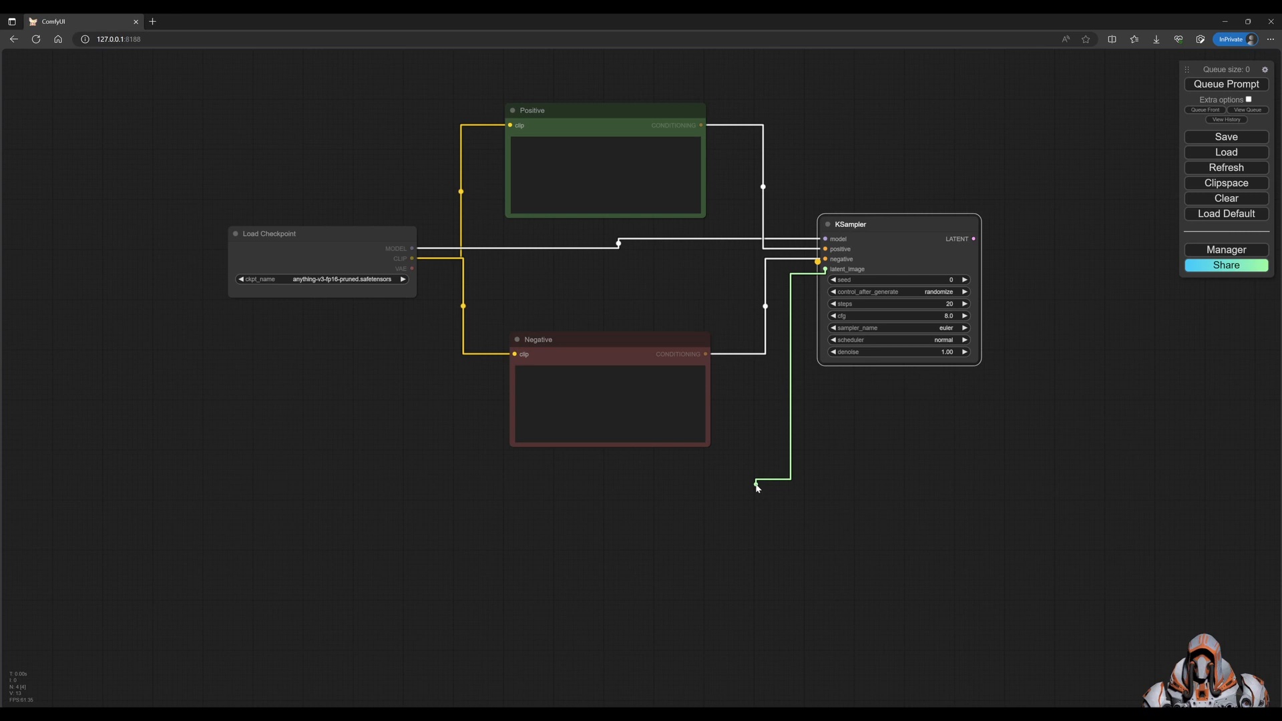
# Add a 512×512 Empty Latent Image feeding KSampler's latent_image, placed below the Negative prompt
pyautogui.click(755, 484)
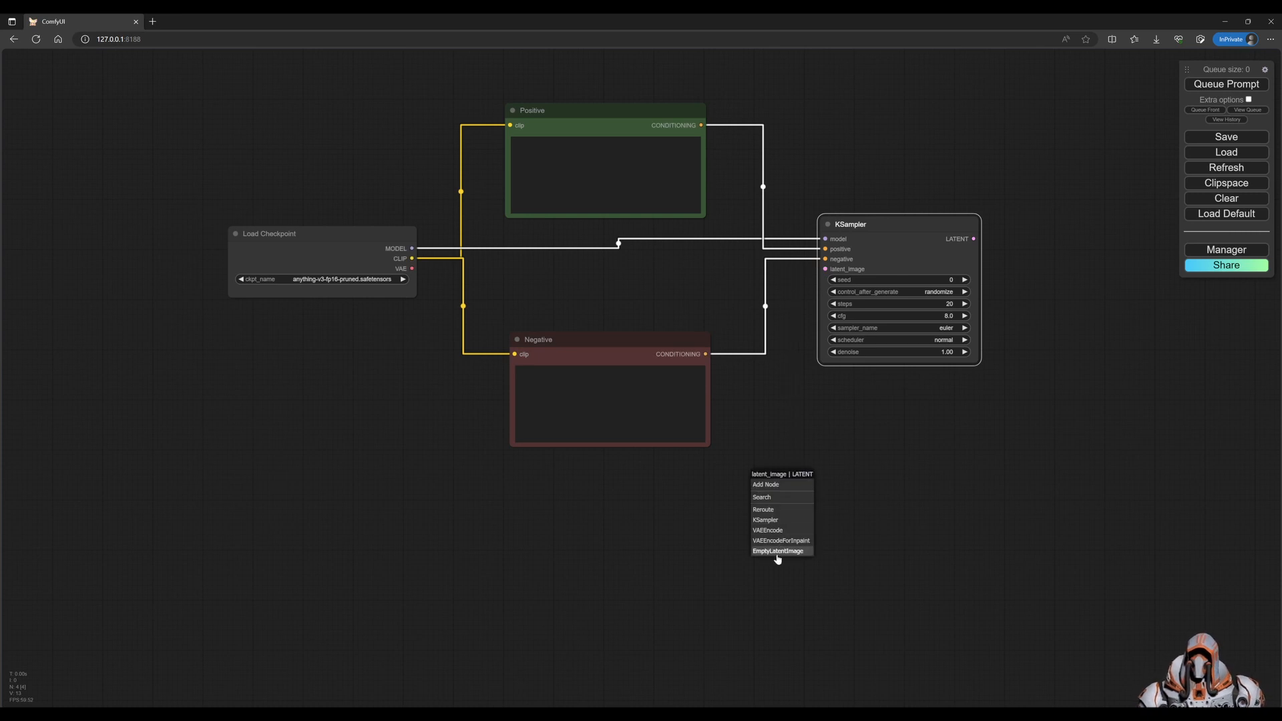
pyautogui.click(777, 550)
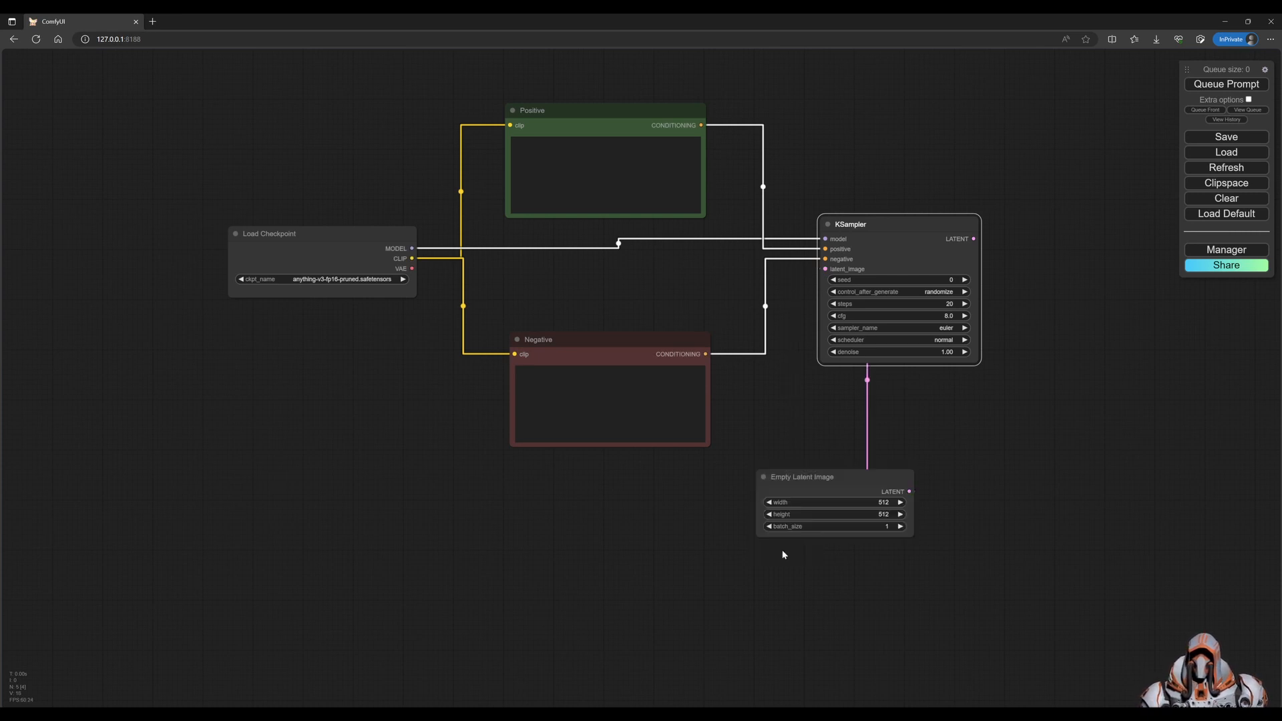
pyautogui.moveTo(833, 476); pyautogui.dragTo(703, 493)
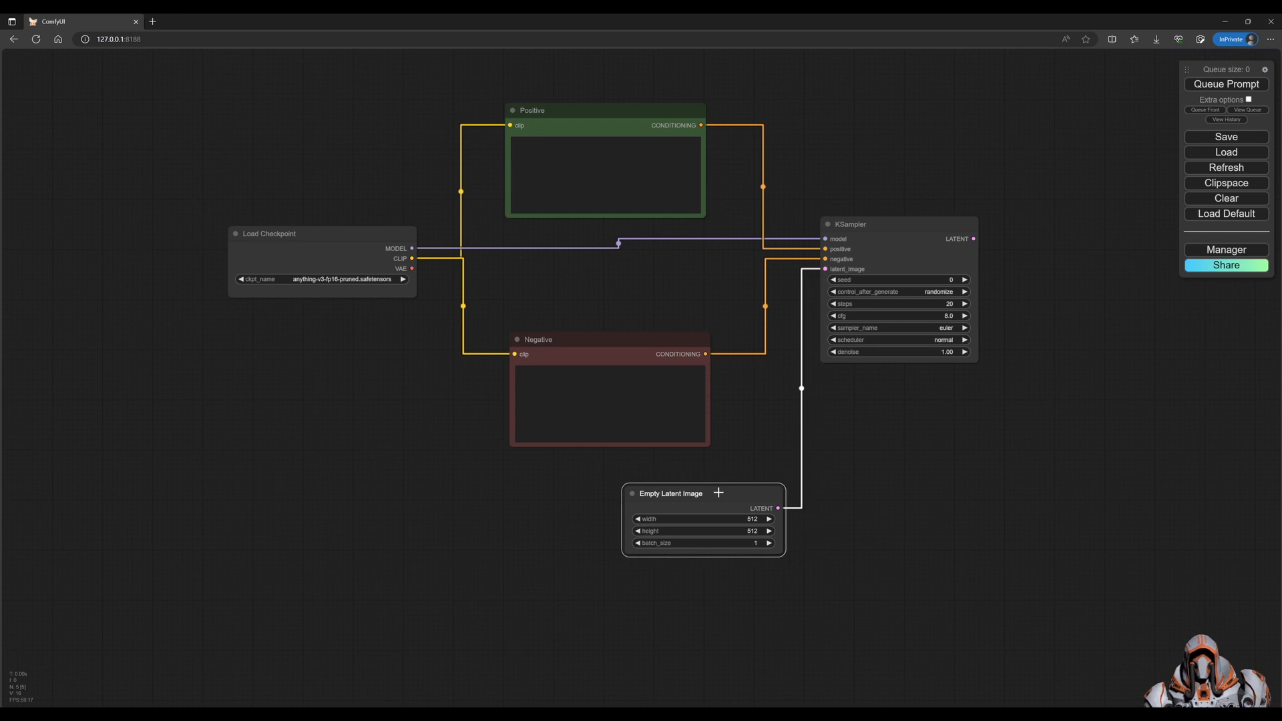
pyautogui.moveTo(669, 493); pyautogui.dragTo(643, 486)
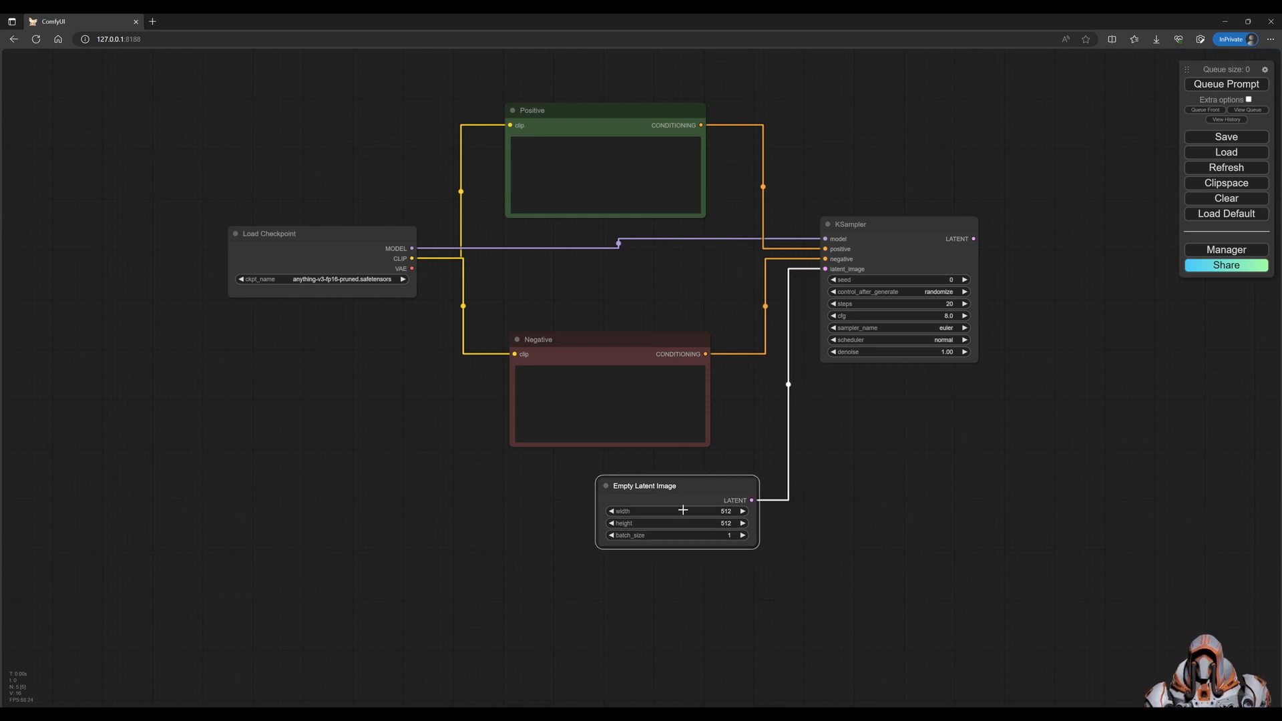
pyautogui.moveTo(704, 513)
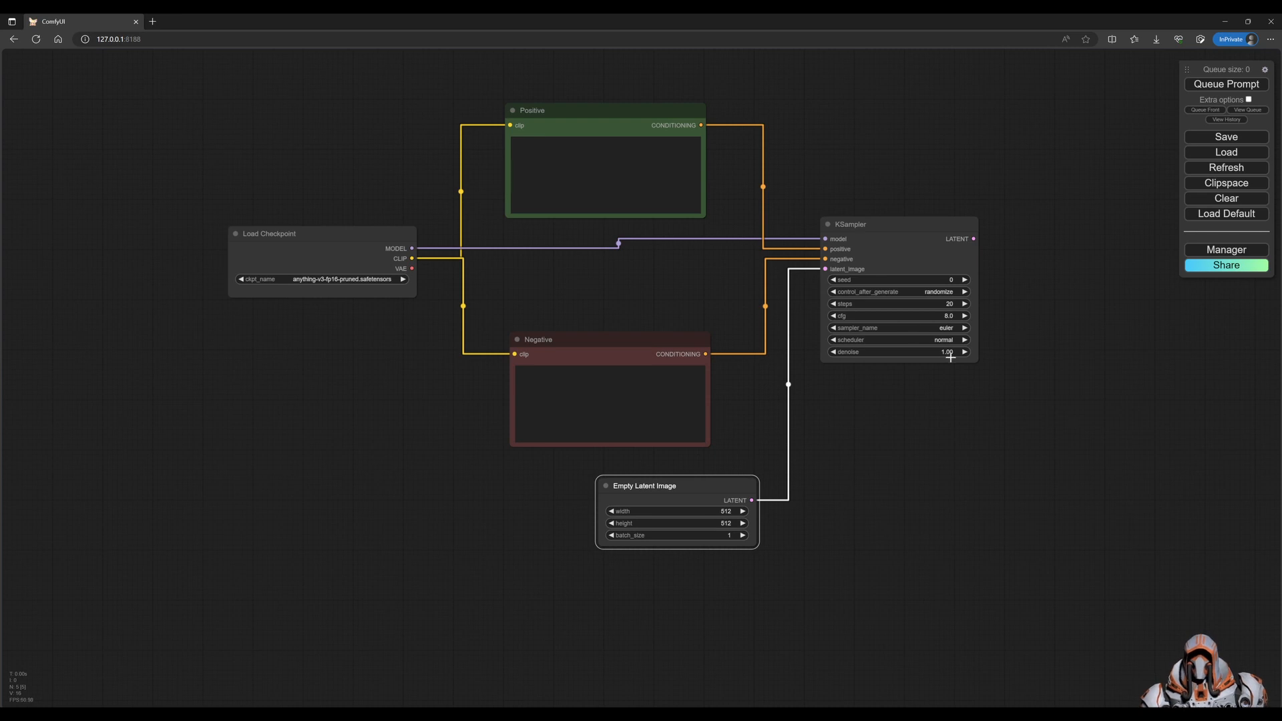
pyautogui.moveTo(856, 483)
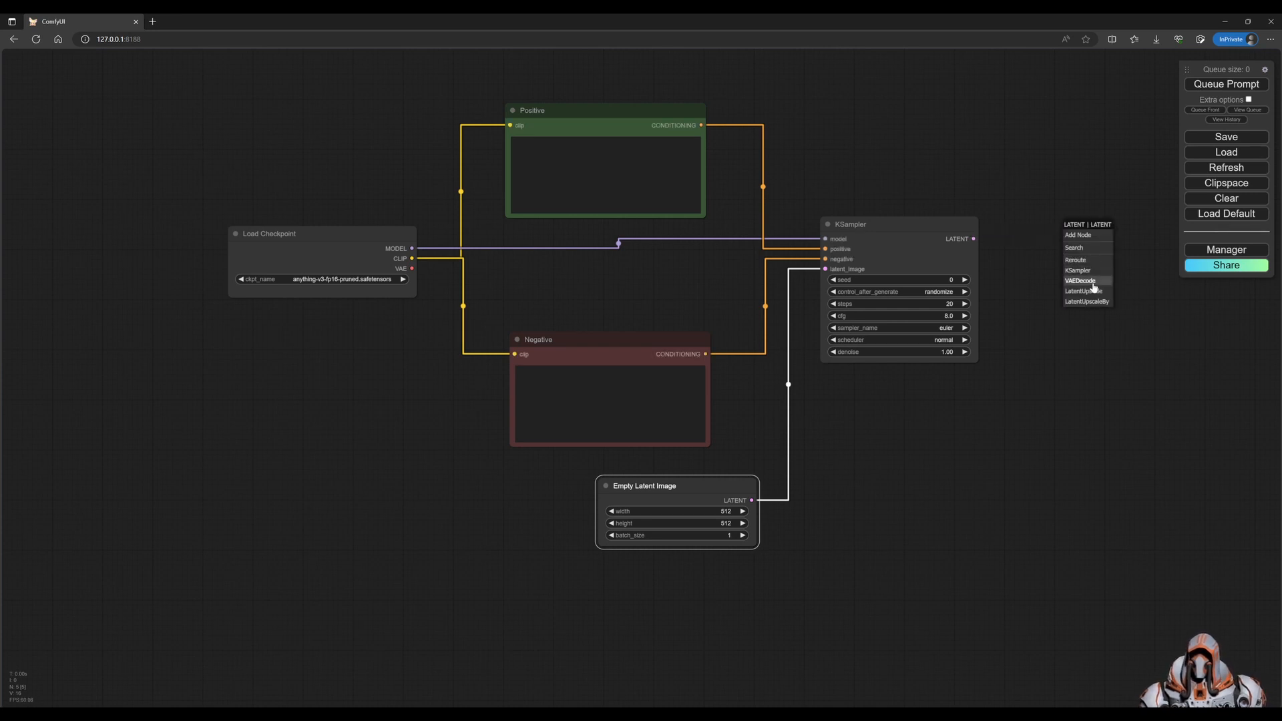
pyautogui.moveTo(1131, 285)
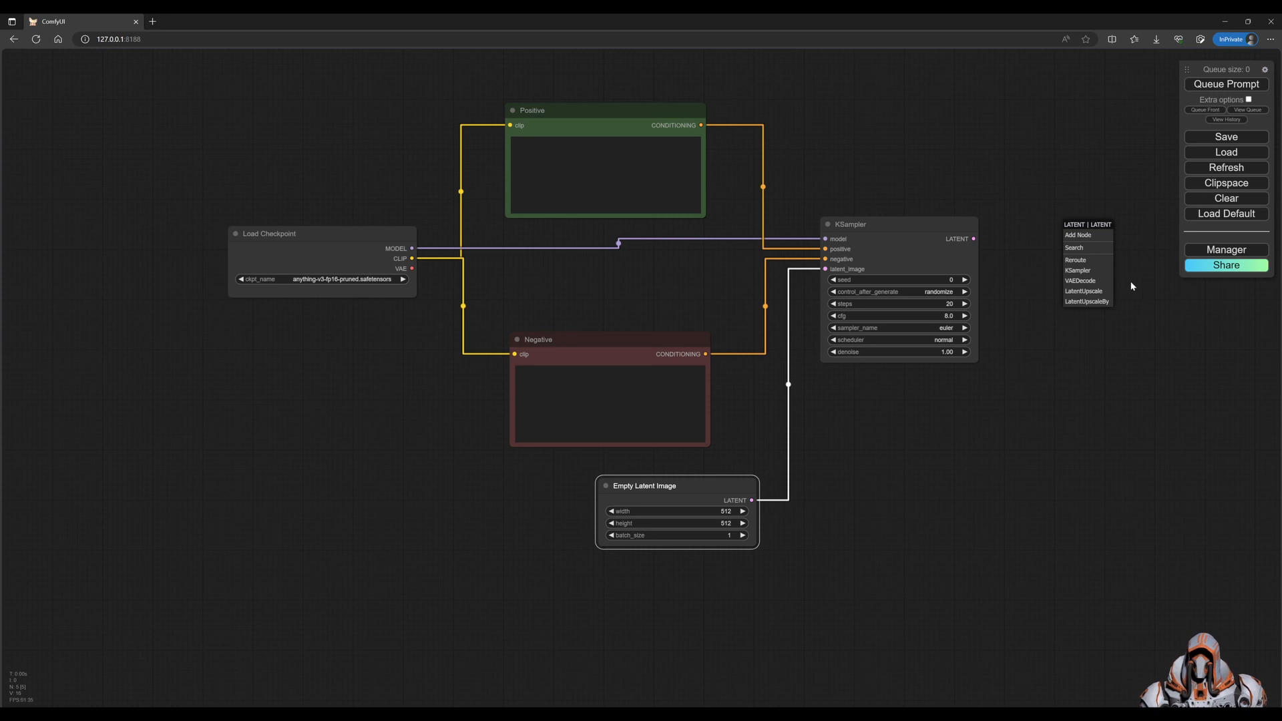
pyautogui.moveTo(1080, 280)
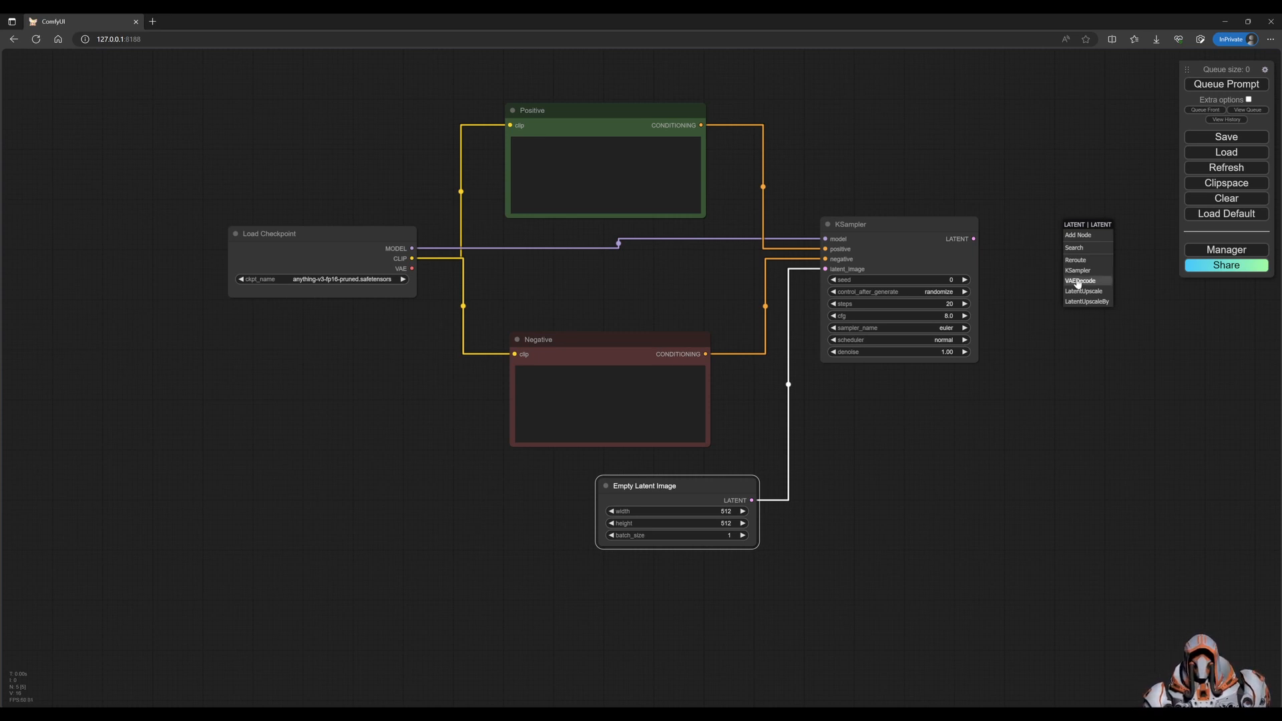
pyautogui.click(1080, 280)
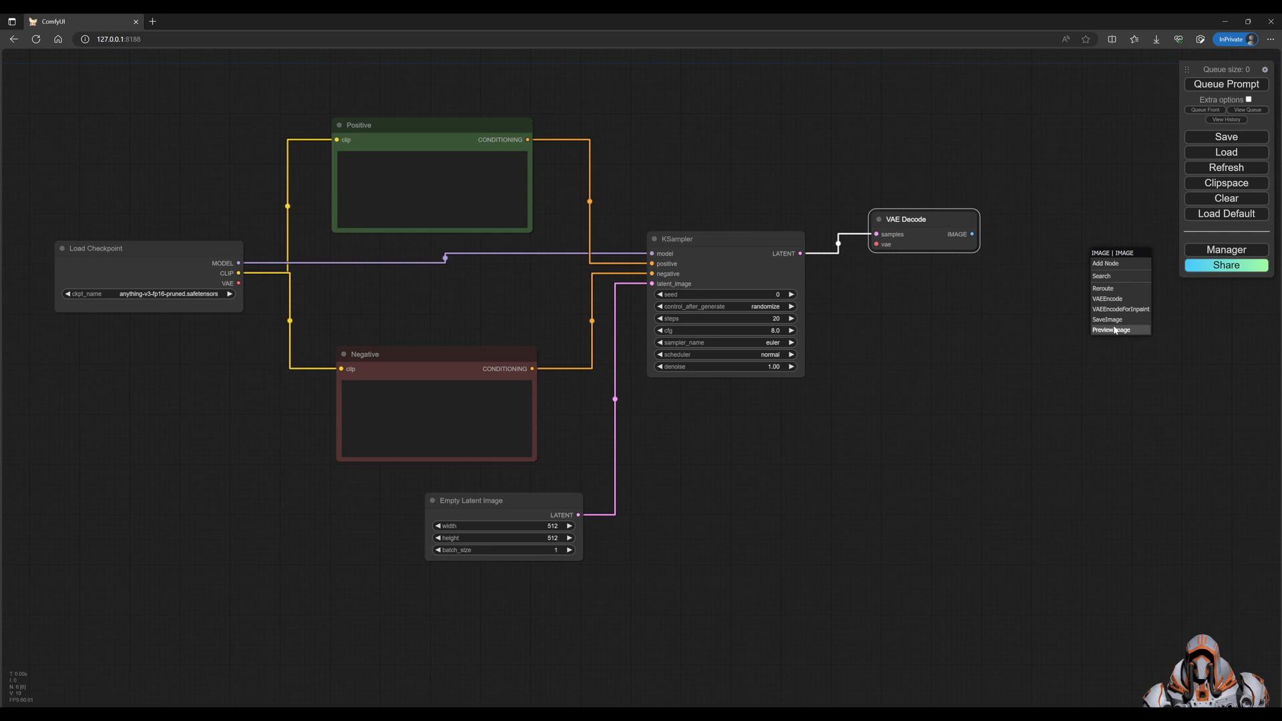
pyautogui.click(1110, 330)
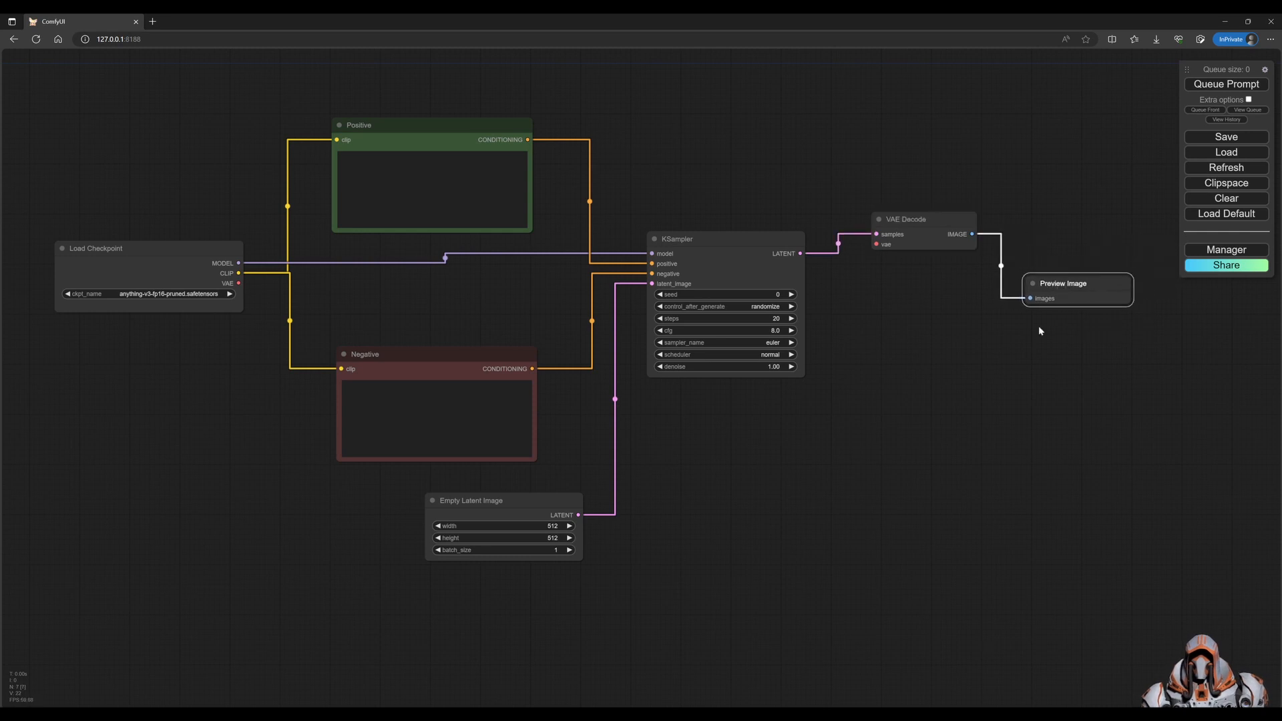
pyautogui.moveTo(979, 231)
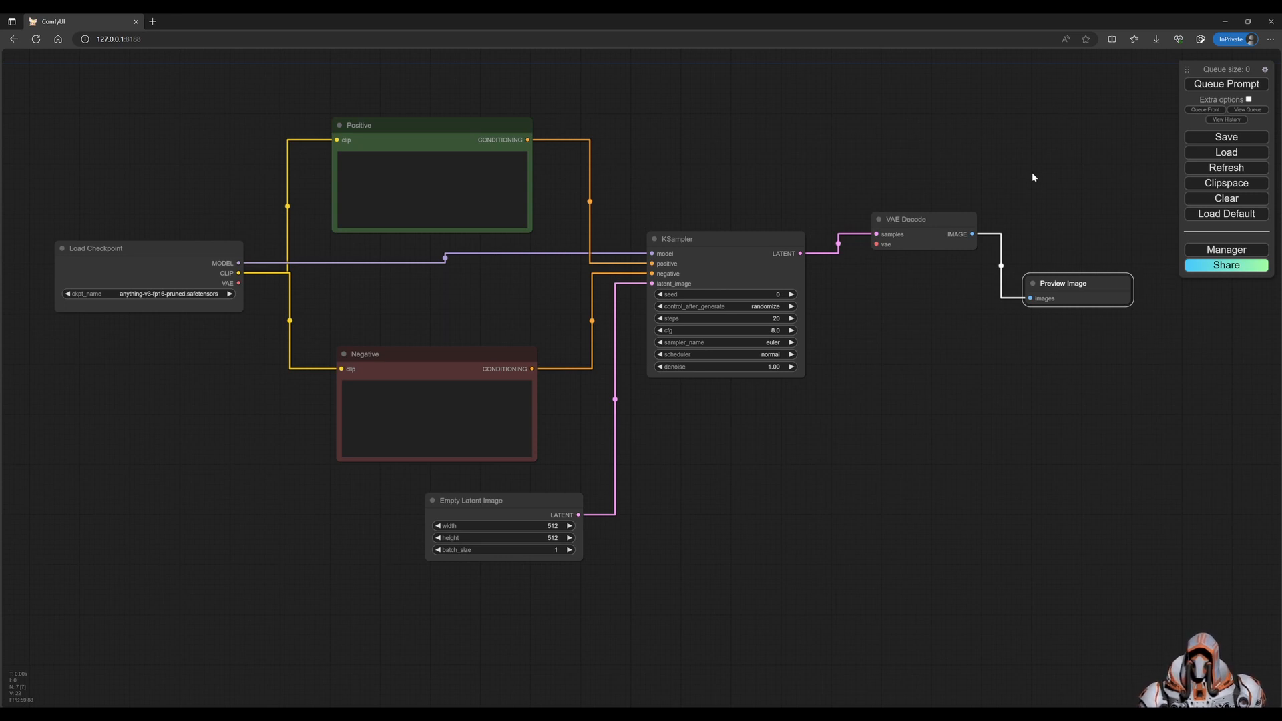
pyautogui.moveTo(1004, 343)
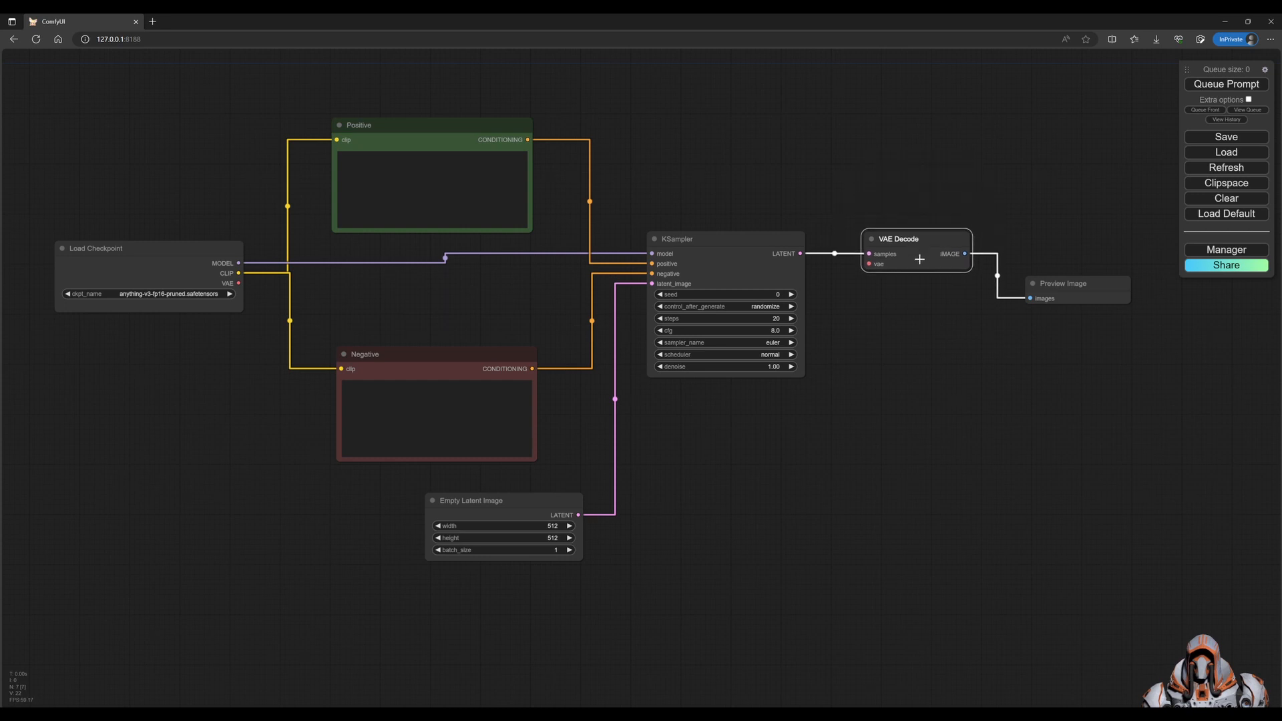
# Move VAE Decode lower and add a VAE loader node for its vae input
pyautogui.moveTo(916, 238); pyautogui.dragTo(891, 340)
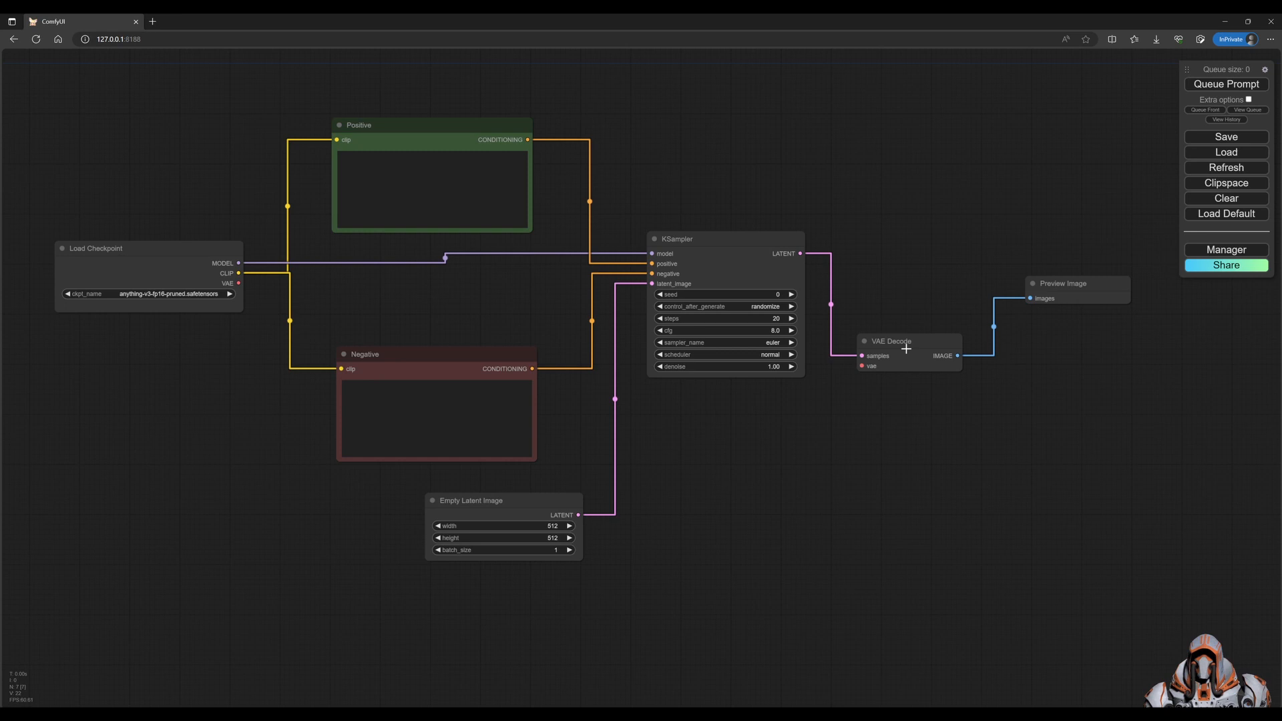
pyautogui.moveTo(891, 341); pyautogui.dragTo(895, 361)
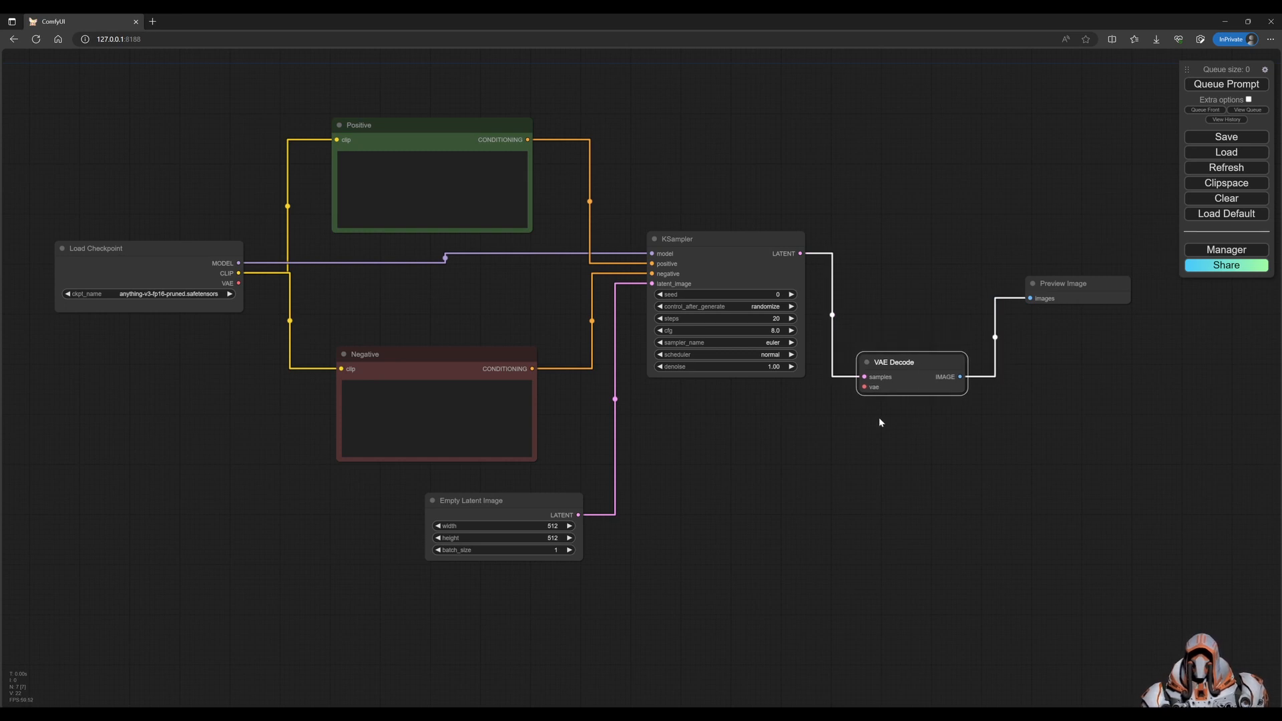
pyautogui.moveTo(840, 428)
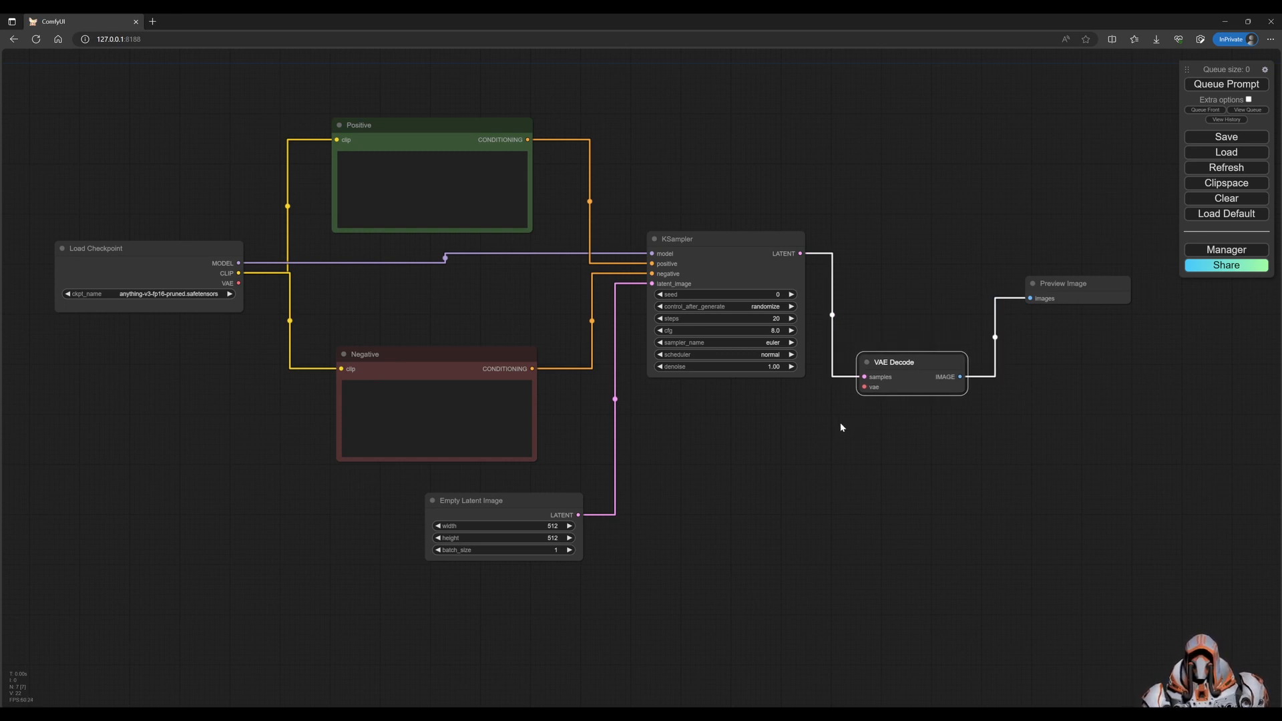
pyautogui.click(873, 387)
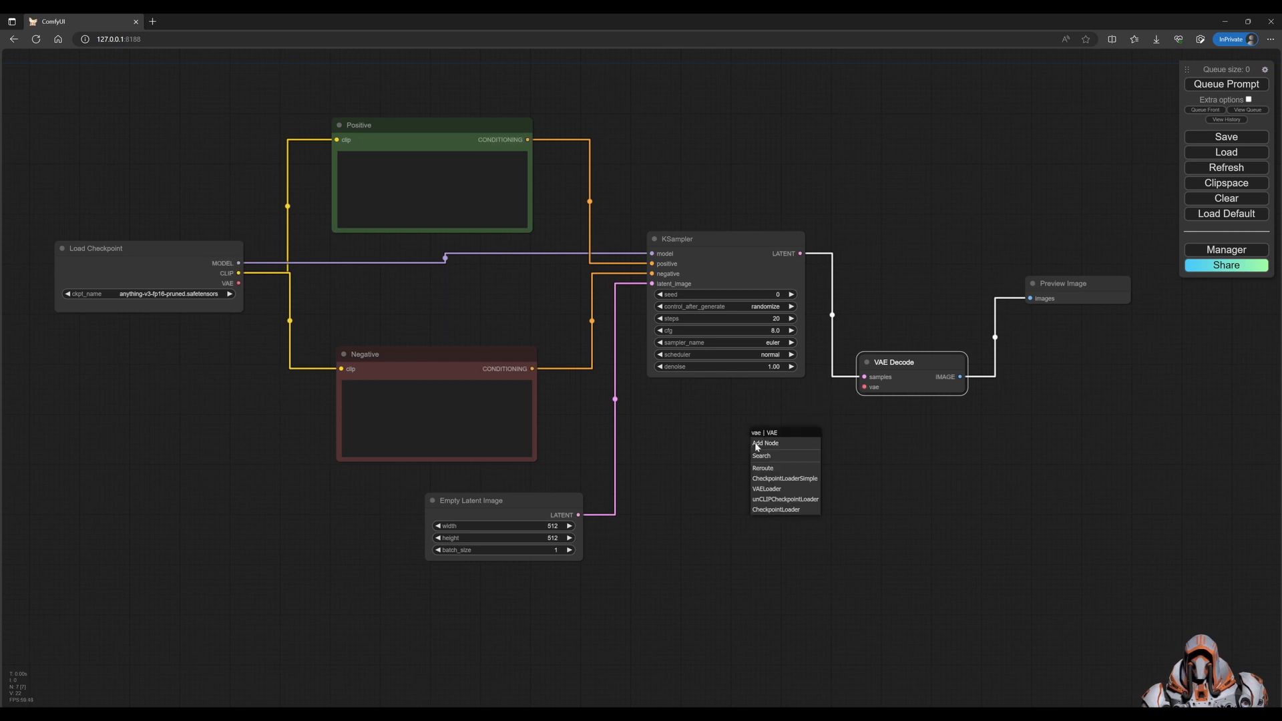
pyautogui.moveTo(775, 509)
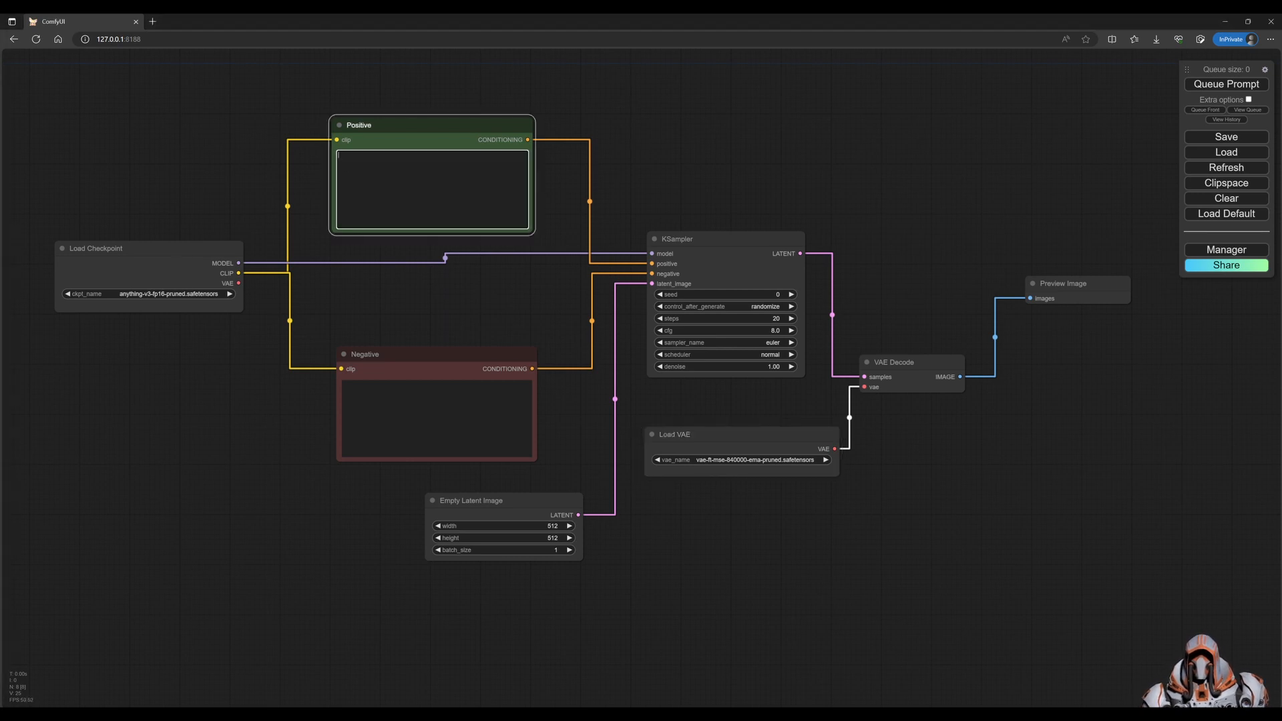
# Enter the blonde-girl positive prompt and quality negative prompt, then queue generation
pyautogui.write('(best quality, masterpiece), full body photo, 1 girl, solo, blond hair, blue eyes, black dress, black shoes, standing in busy street, 8K, anime')
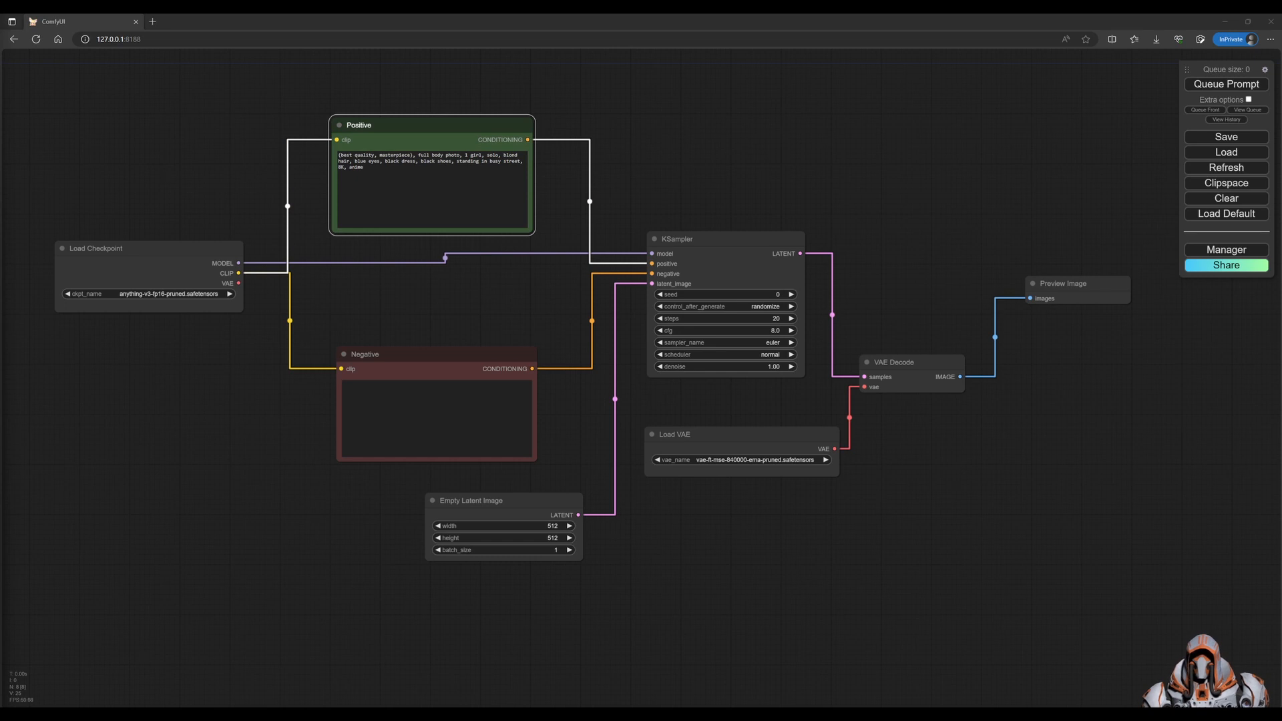
pyautogui.write('(worst quality:1.6), (low quality:1.6), (normal quality:1.6), text, logo, watermark, signature')
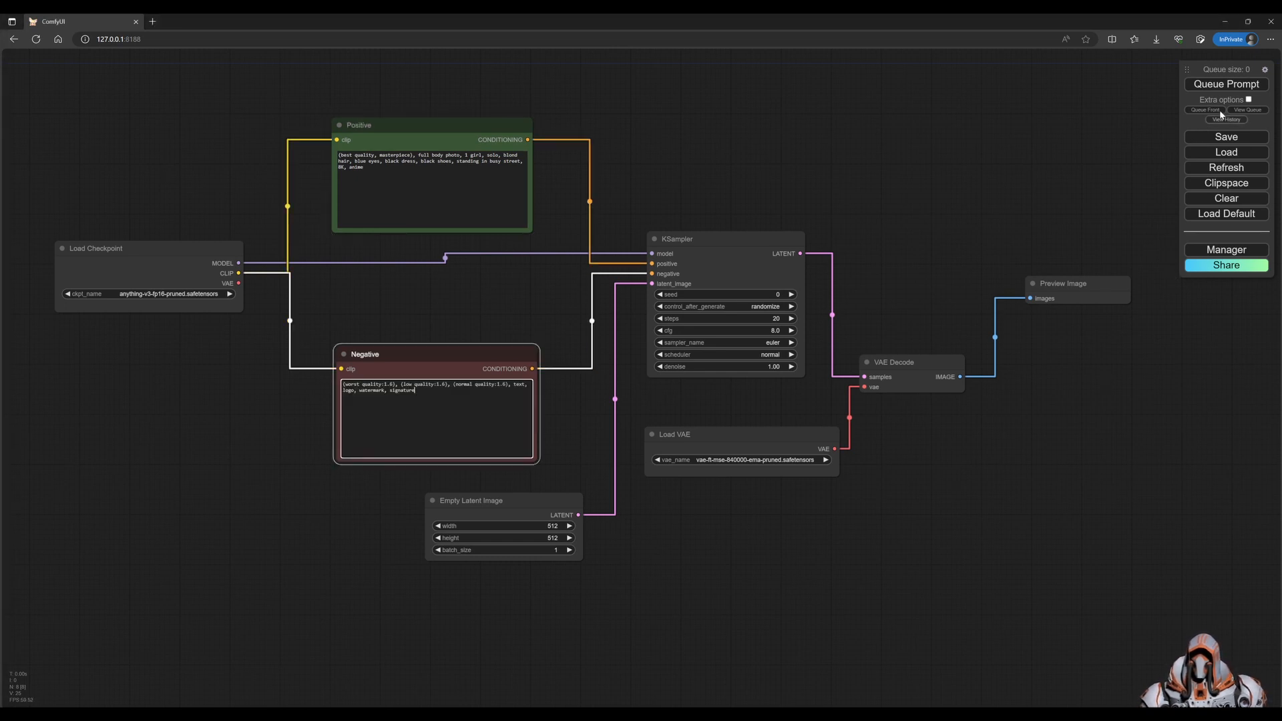
pyautogui.click(1224, 82)
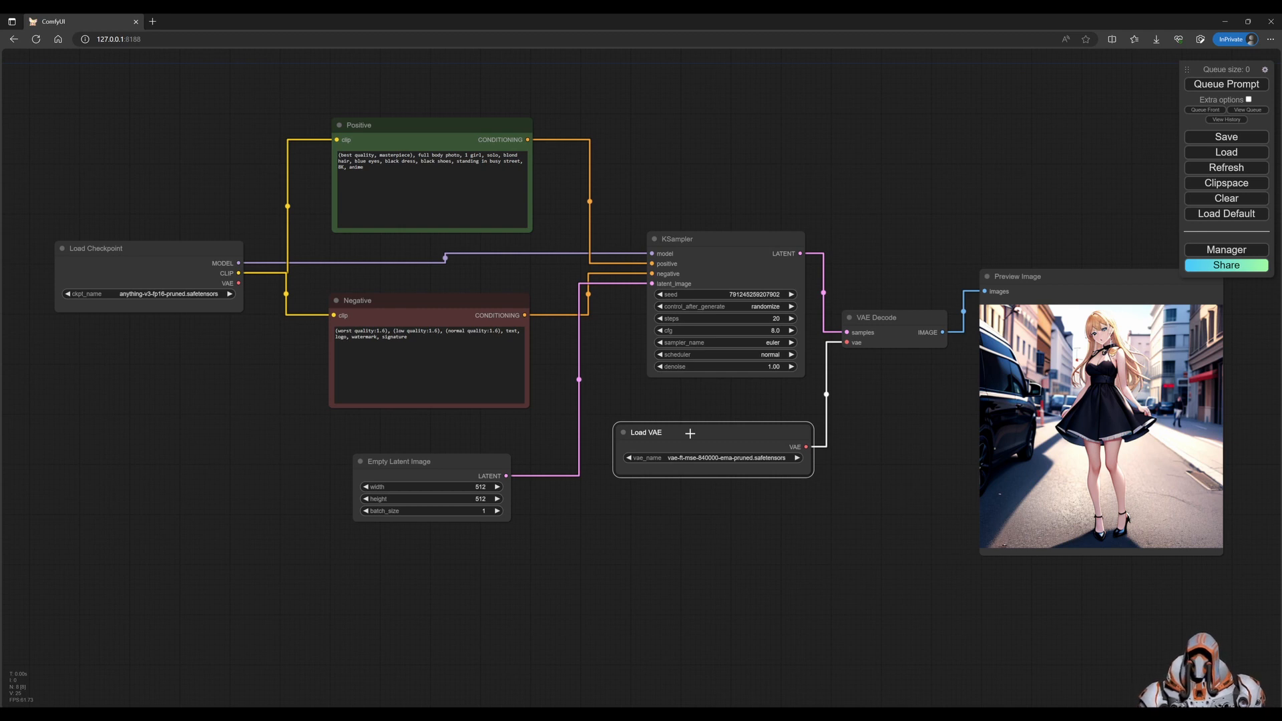
pyautogui.moveTo(425, 490)
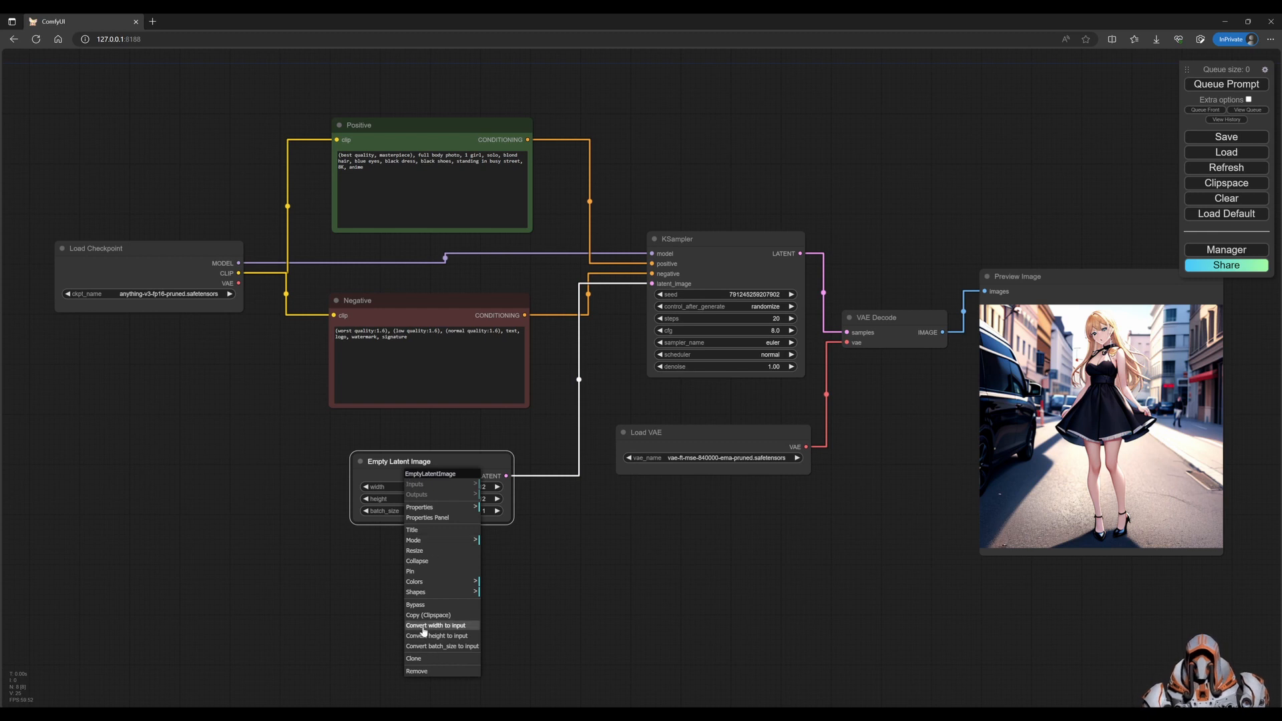
# Convert Empty Latent Image width to an input fed by a Primitive node (512) placed left
pyautogui.click(436, 625)
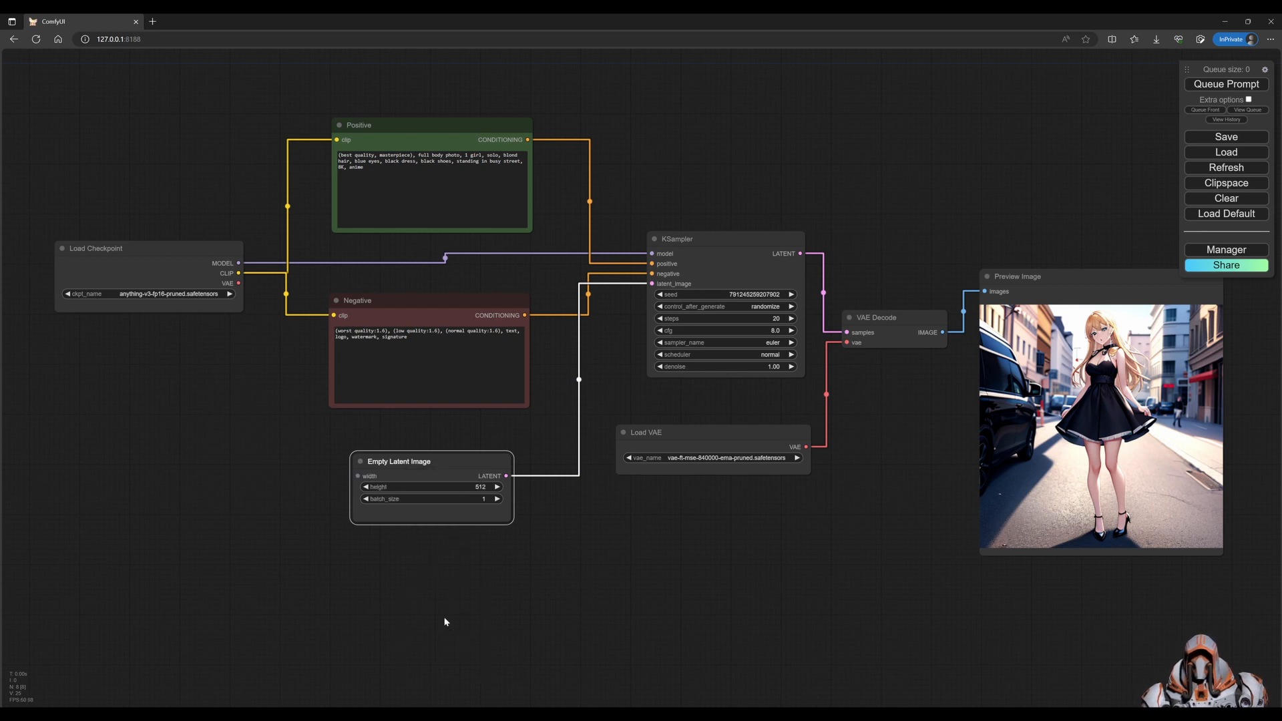
pyautogui.moveTo(366, 470)
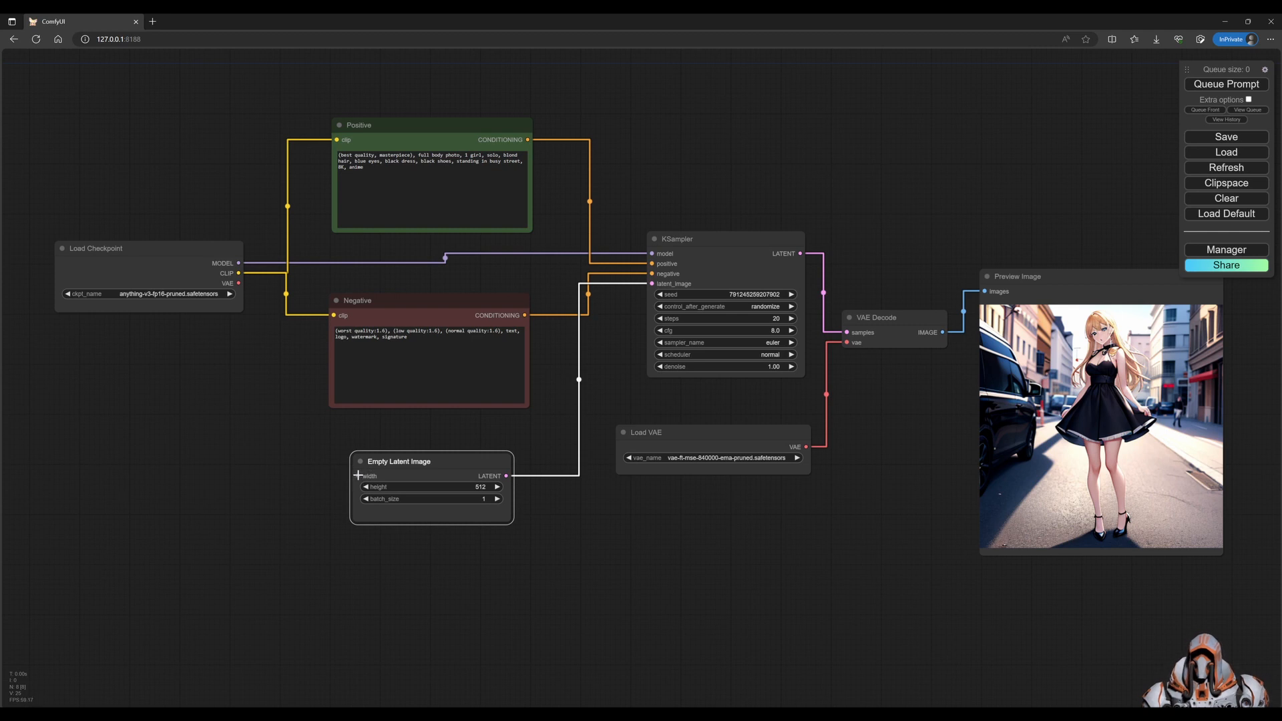
pyautogui.rightClick(357, 475)
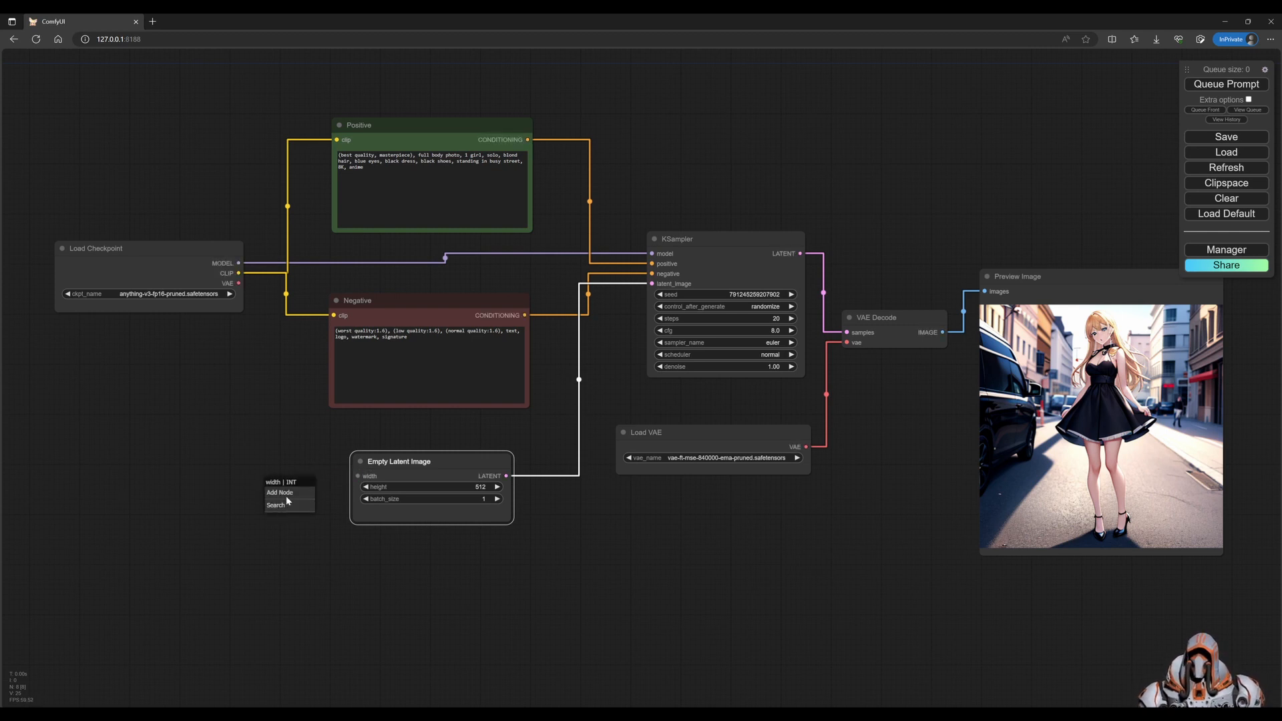
pyautogui.click(279, 493)
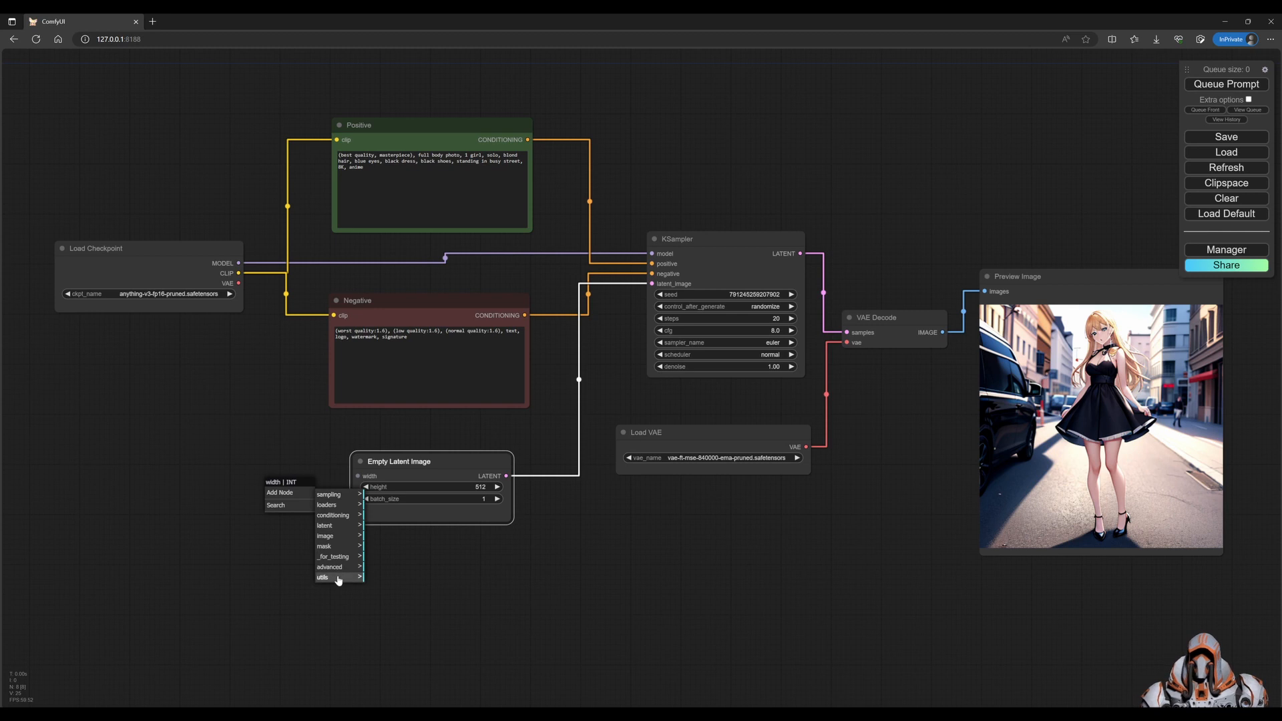
pyautogui.click(323, 577)
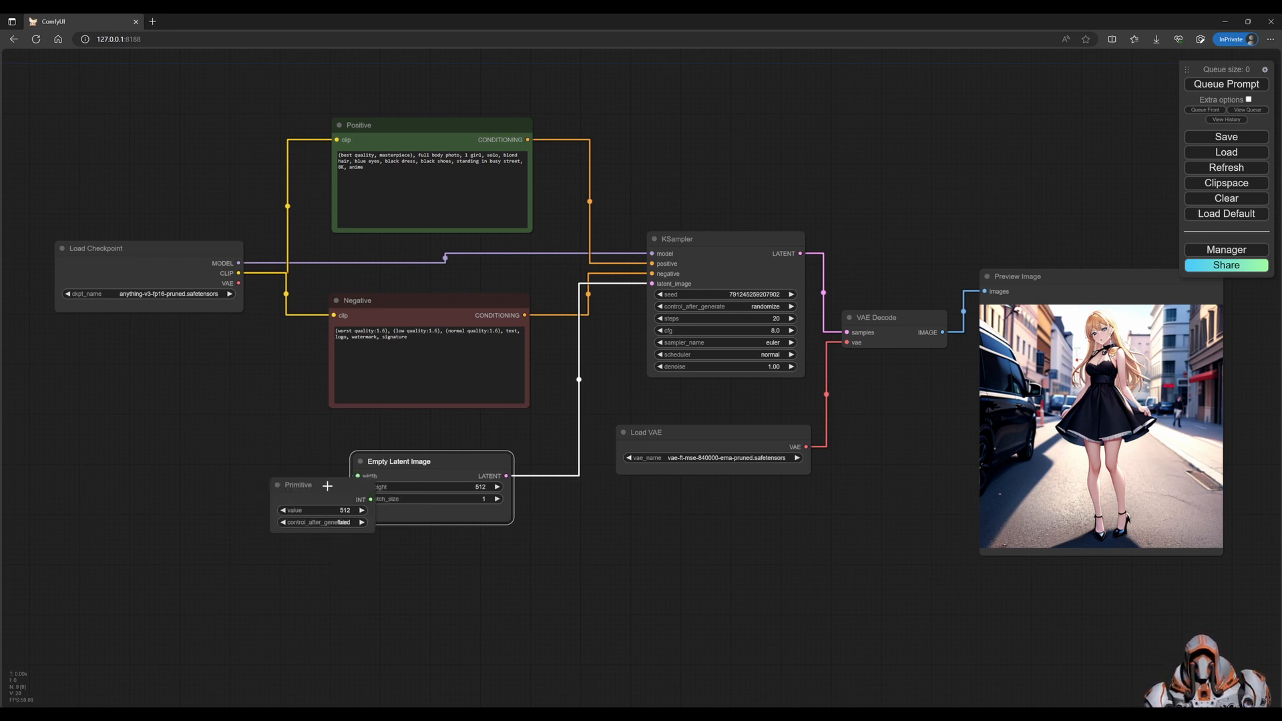
pyautogui.moveTo(296, 485); pyautogui.dragTo(197, 464)
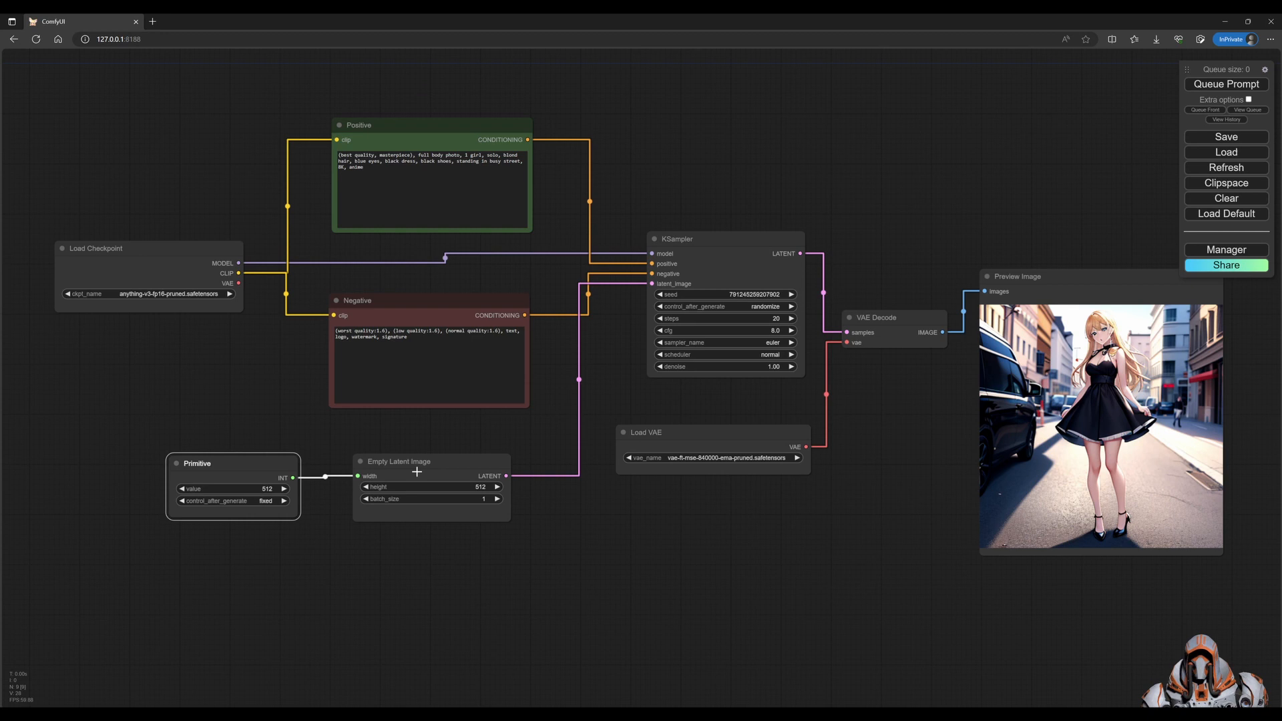
# Queue a new generation of the anime girl on a night city street
pyautogui.click(1226, 84)
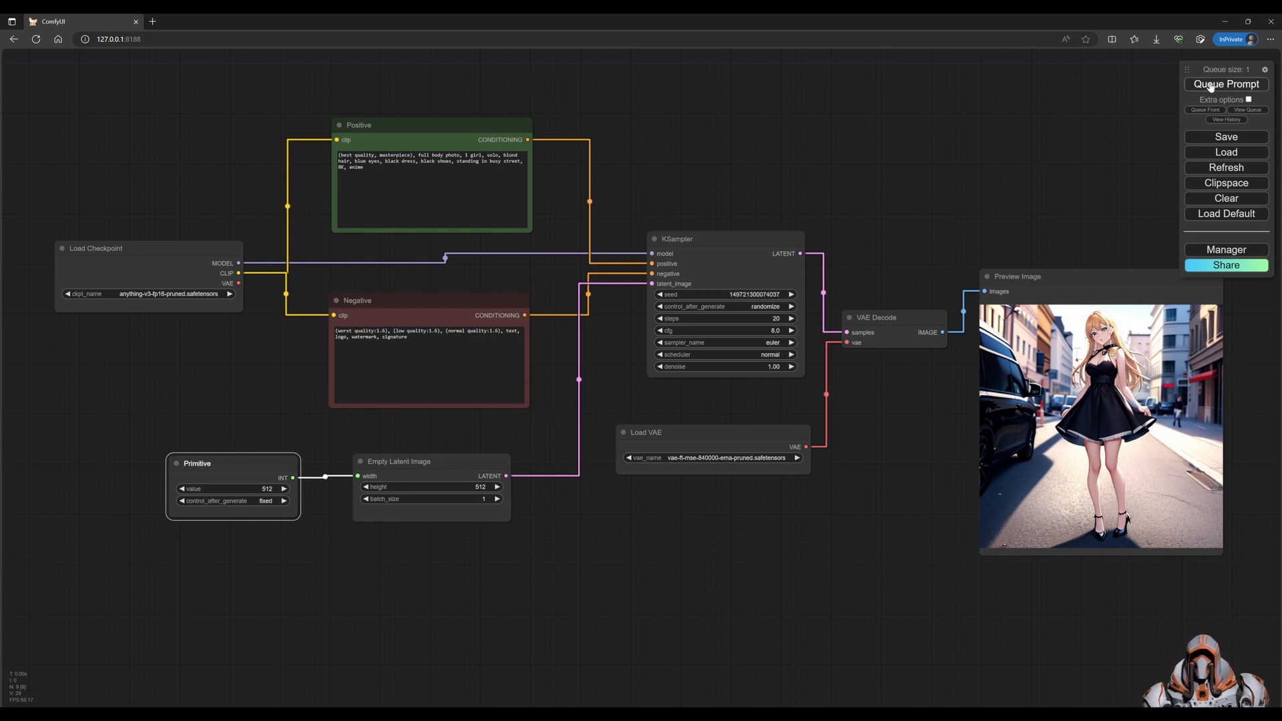
pyautogui.click(1226, 84)
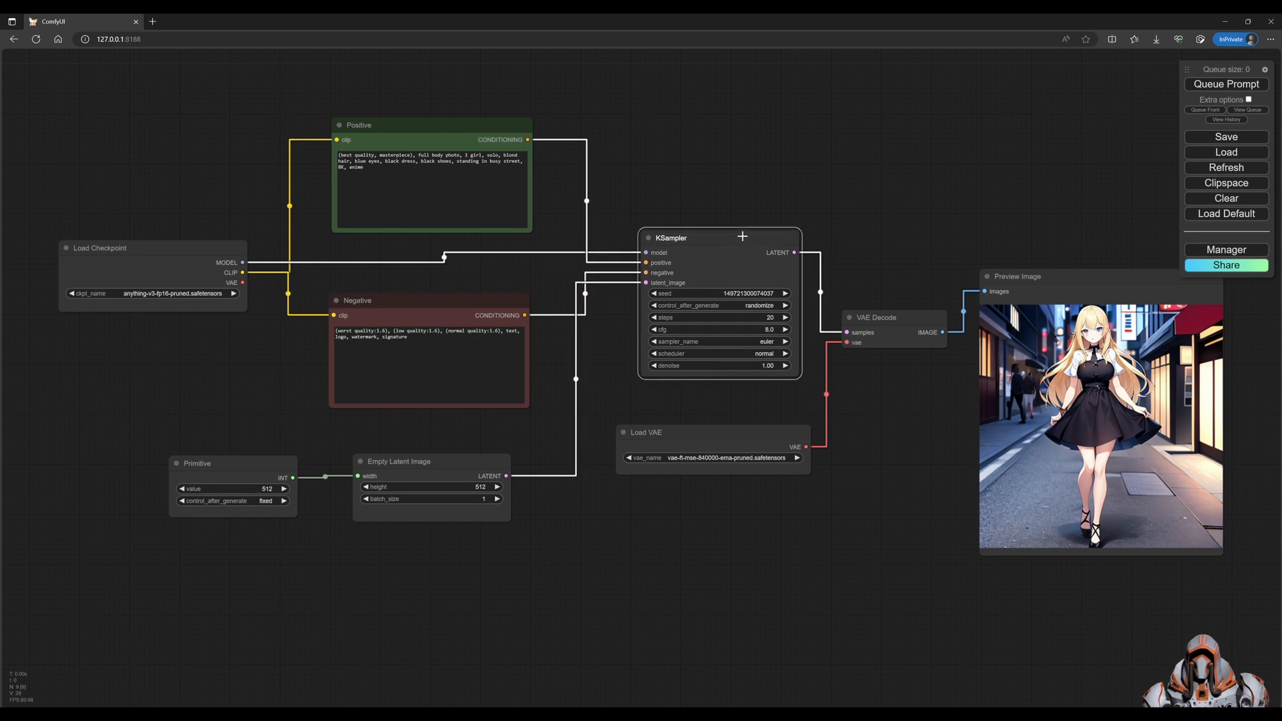
pyautogui.moveTo(498, 441)
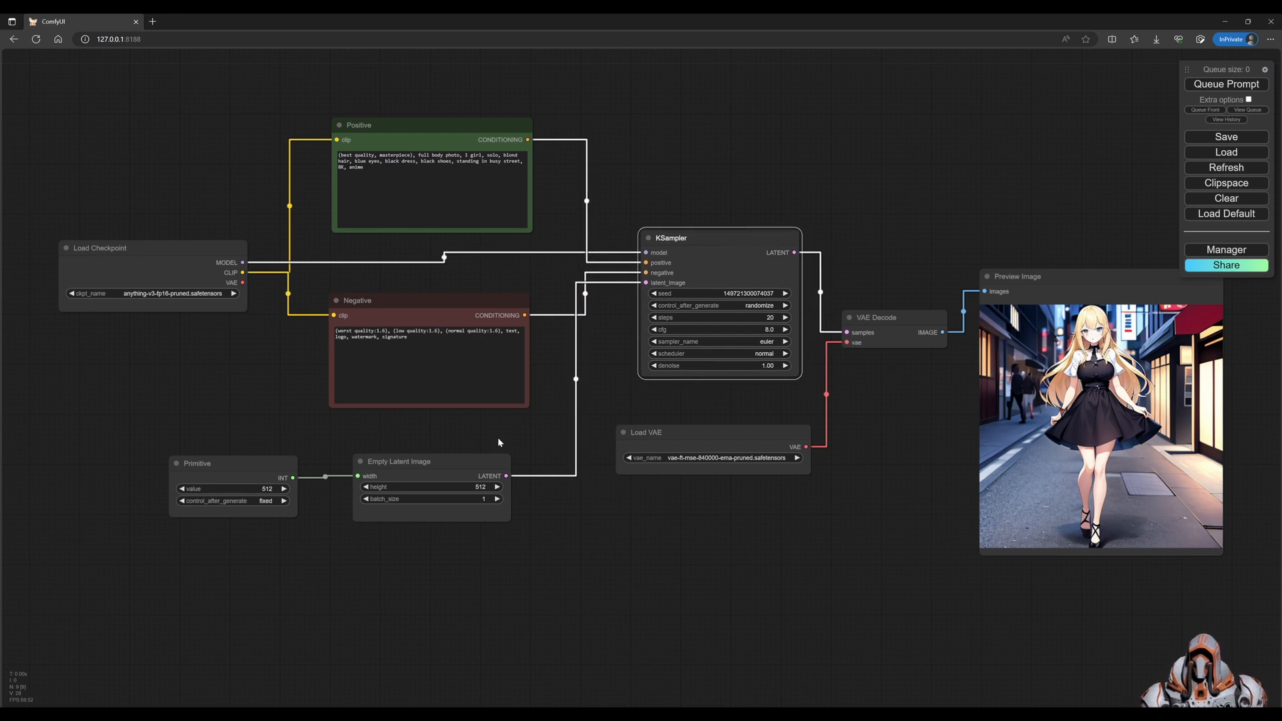
pyautogui.moveTo(529, 433)
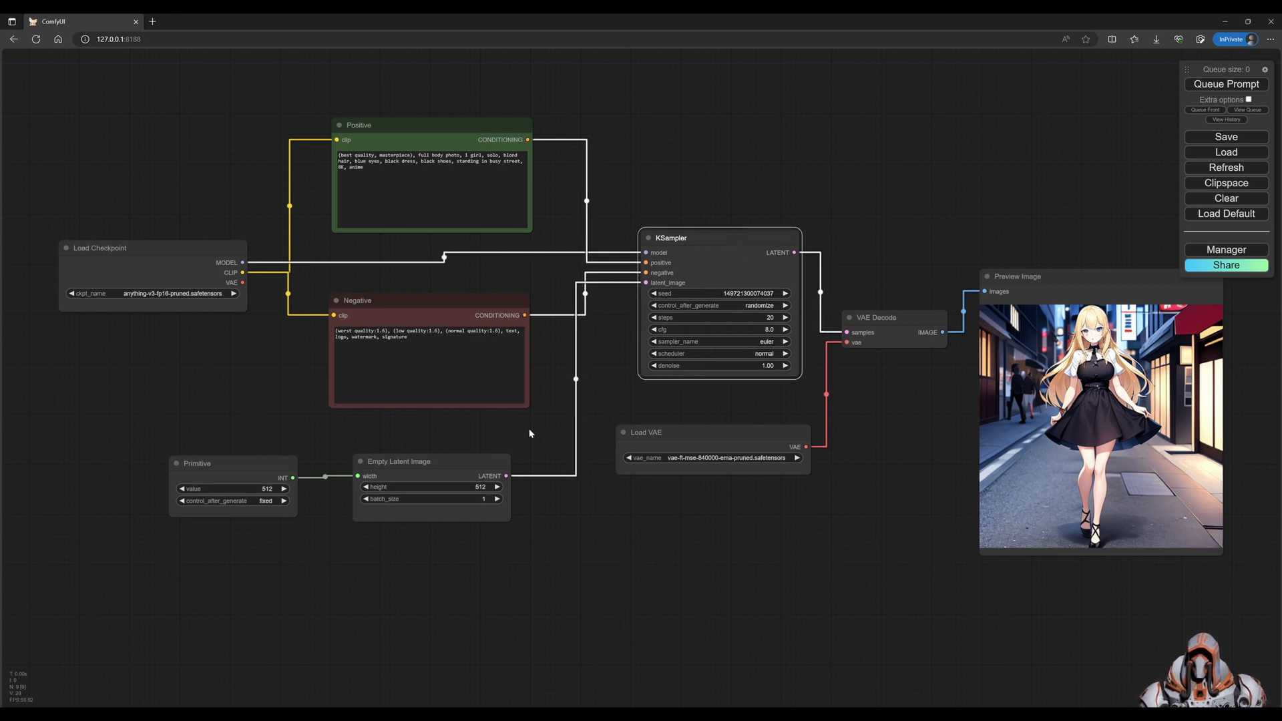